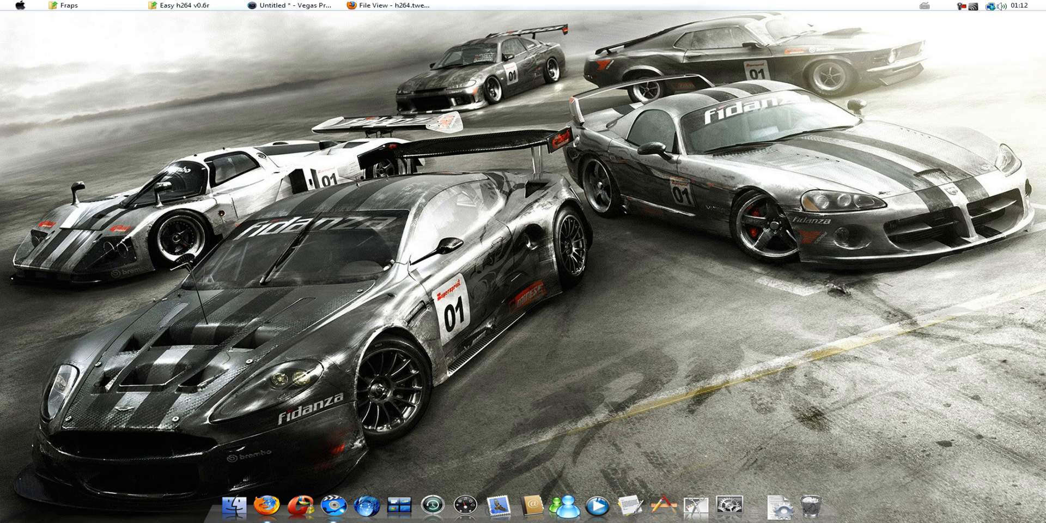
{"action": "mouse_move", "coordinate": [857, 161]}
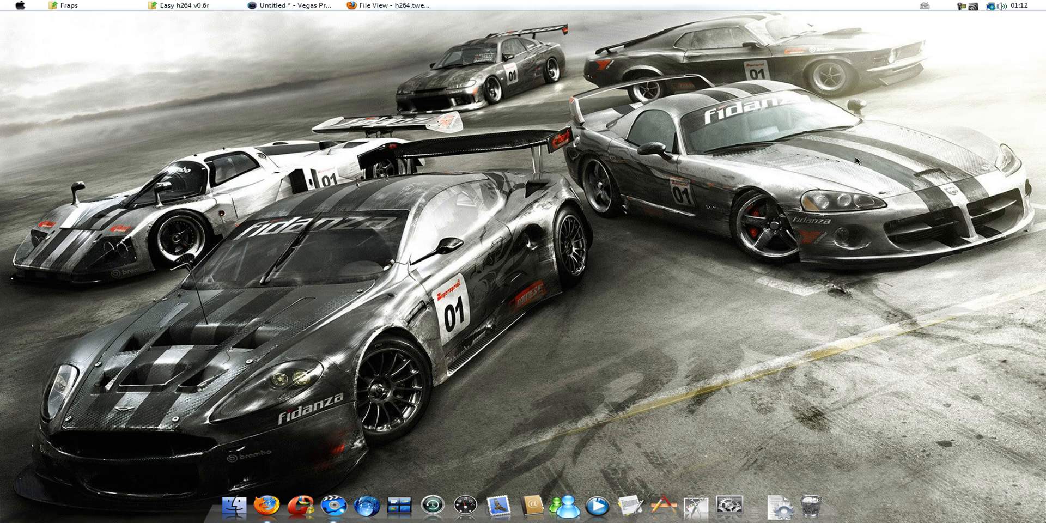
{"action": "mouse_move", "coordinate": [636, 77]}
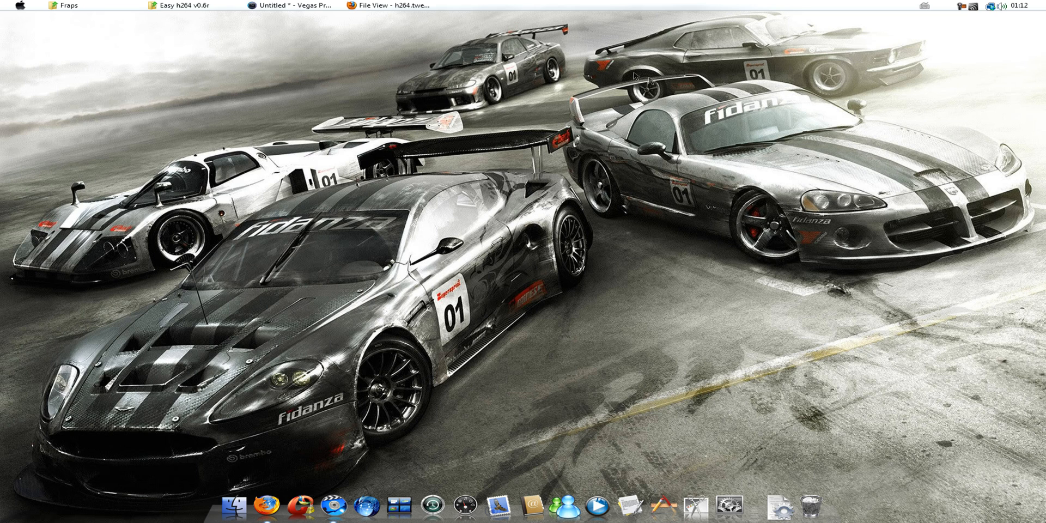
- Switch to the Vegas Pro project holding the flight-sim cockpit clip
{"action": "left_click", "coordinate": [288, 5]}
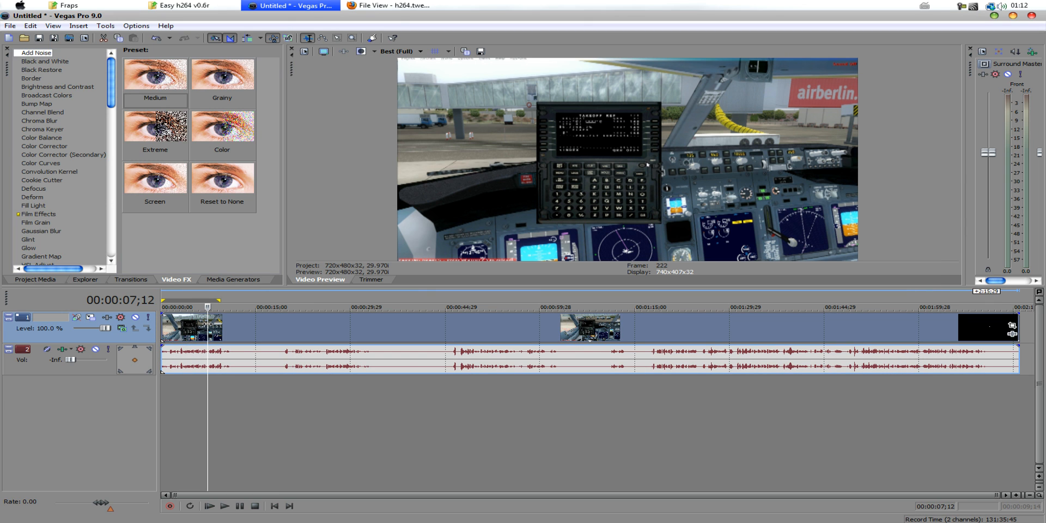
- Bring up Project Properties showing the NTSC DV 720x480 video template
{"action": "left_click", "coordinate": [10, 26]}
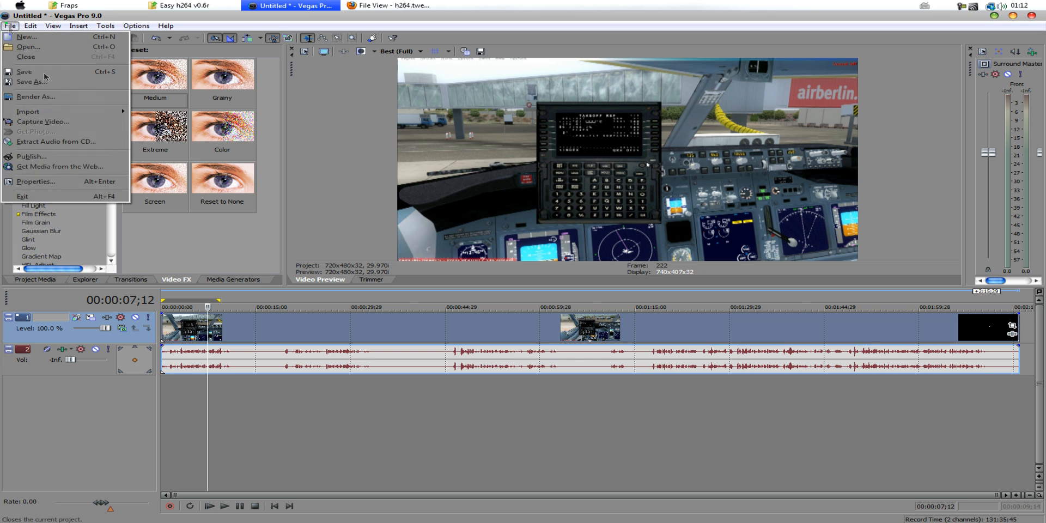
{"action": "left_click", "coordinate": [35, 182]}
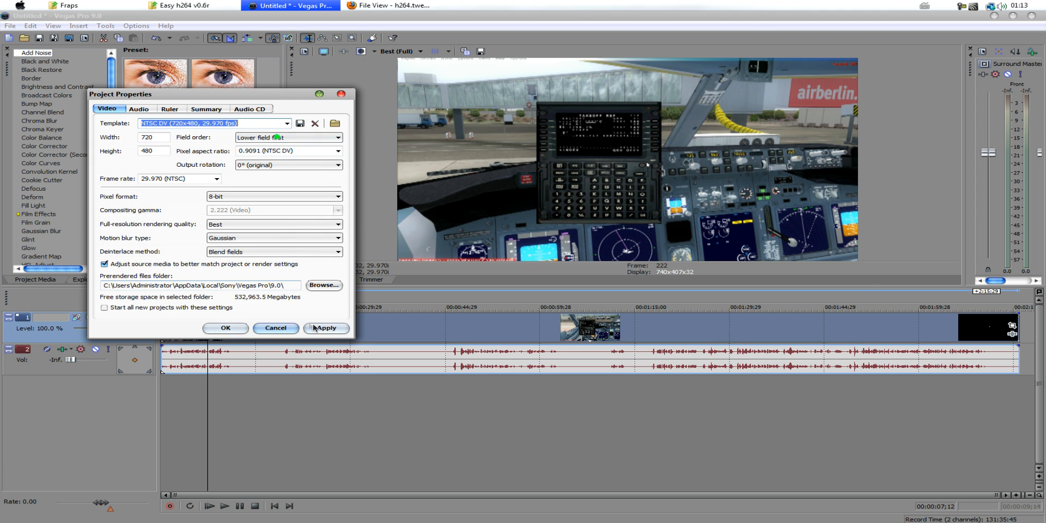
- Make project video 1920x960, progressive, square pixels, and the default for new projects
{"action": "left_click", "coordinate": [326, 327]}
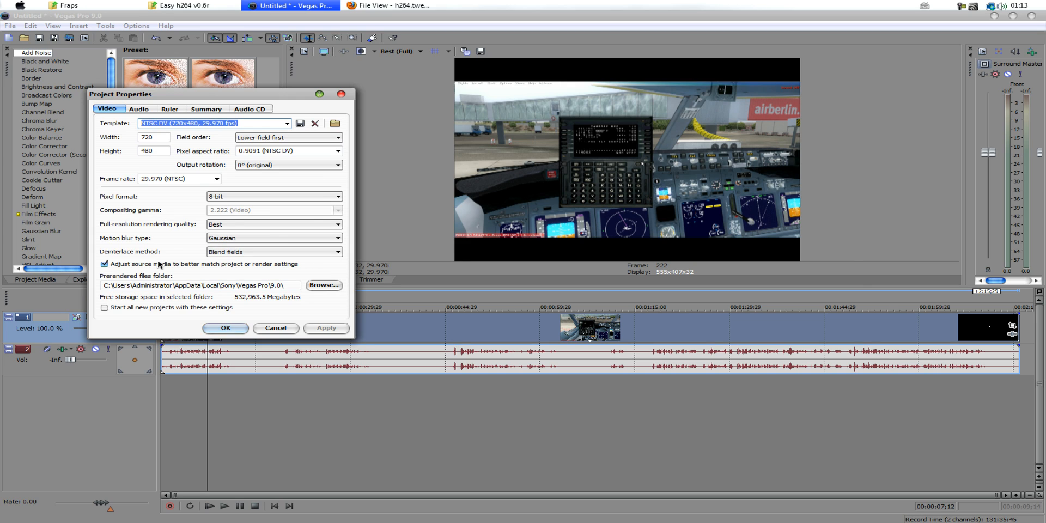
{"action": "left_click", "coordinate": [155, 137]}
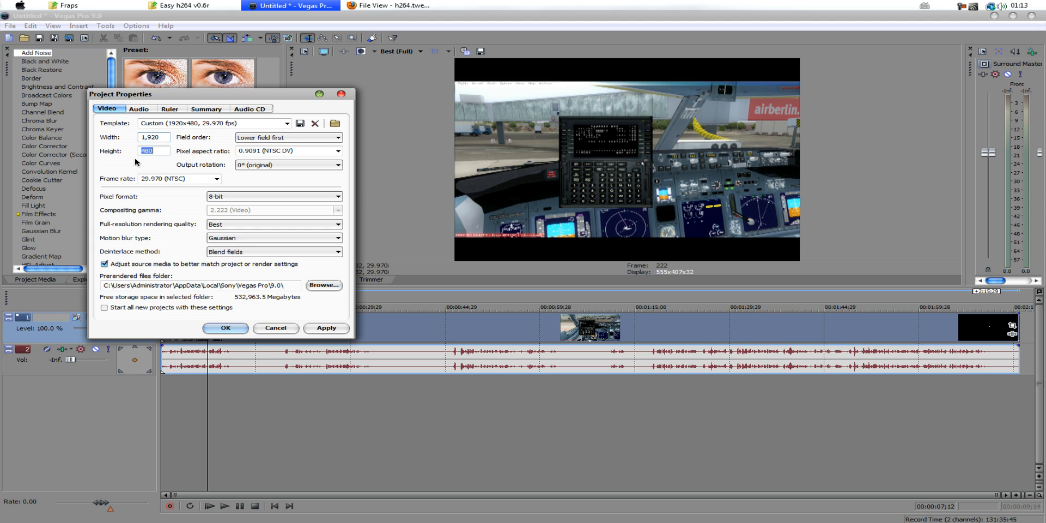
{"action": "type", "text": "9"}
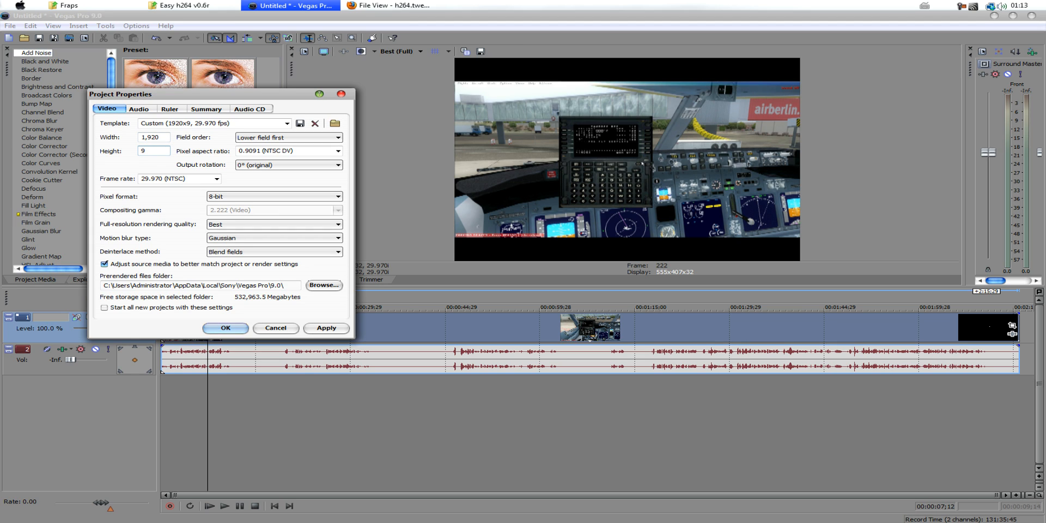
{"action": "type", "text": "60"}
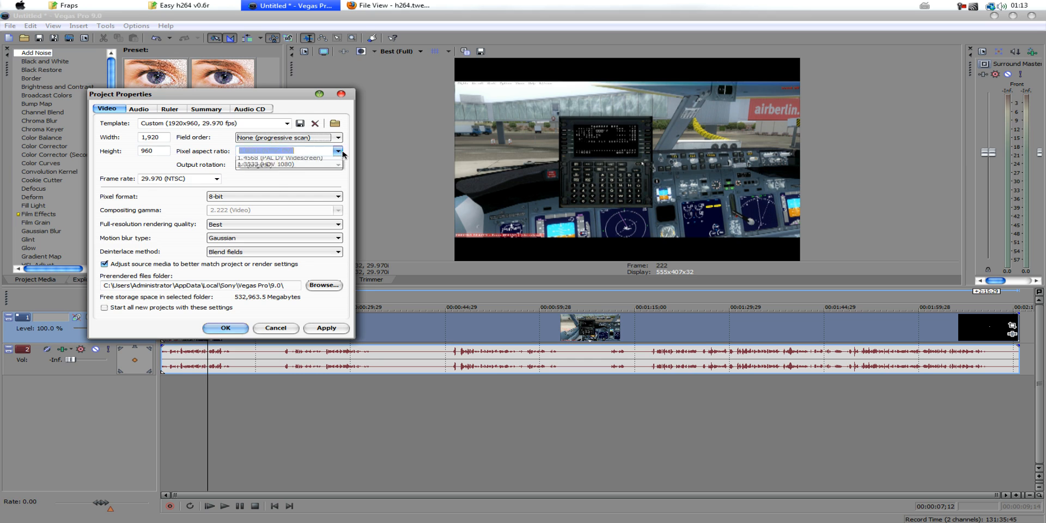
{"action": "left_click", "coordinate": [263, 151]}
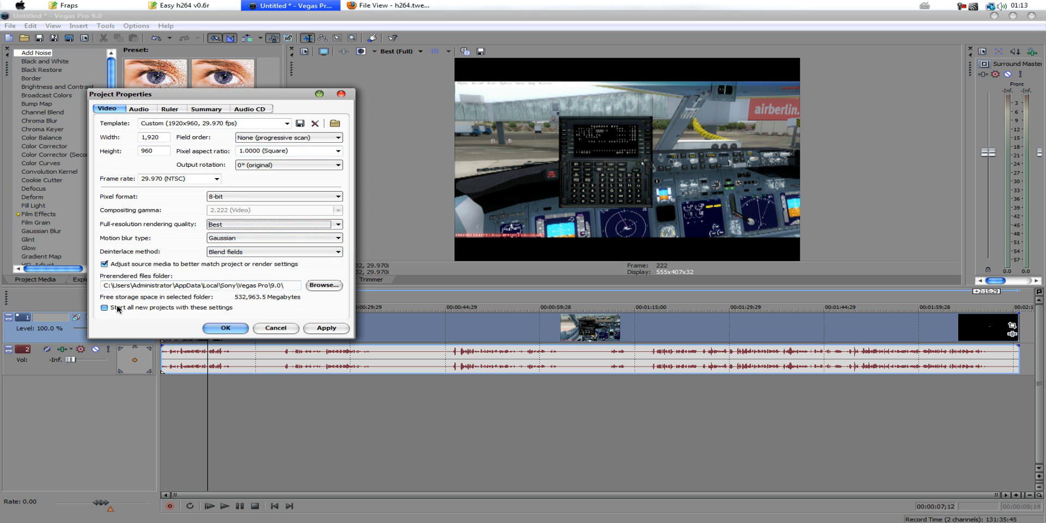
{"action": "left_click", "coordinate": [104, 308]}
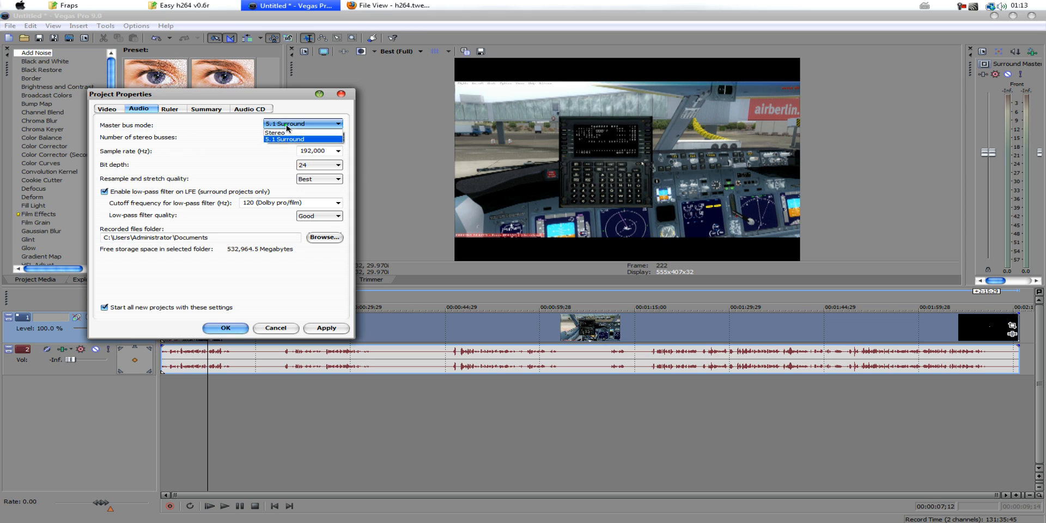
{"action": "left_click", "coordinate": [285, 139]}
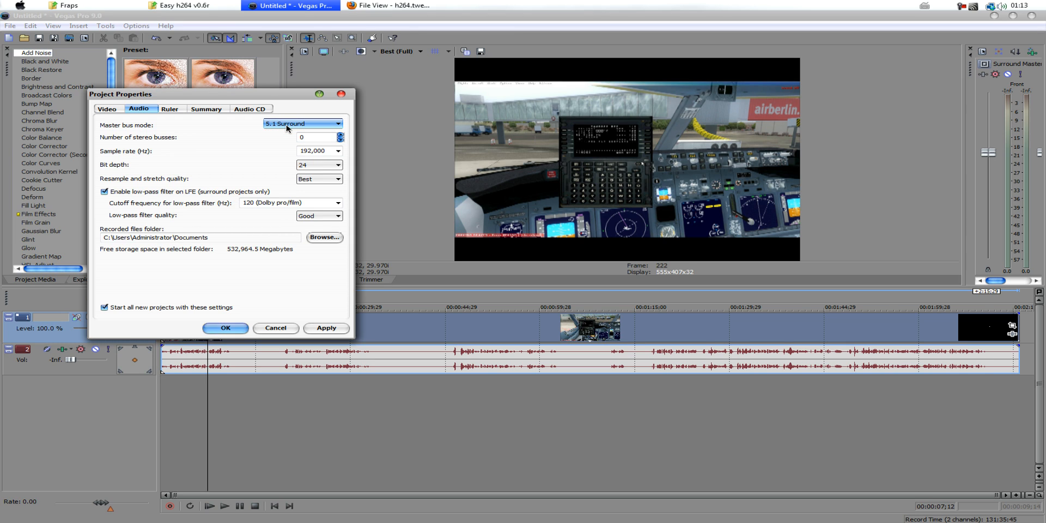
{"action": "mouse_move", "coordinate": [179, 135]}
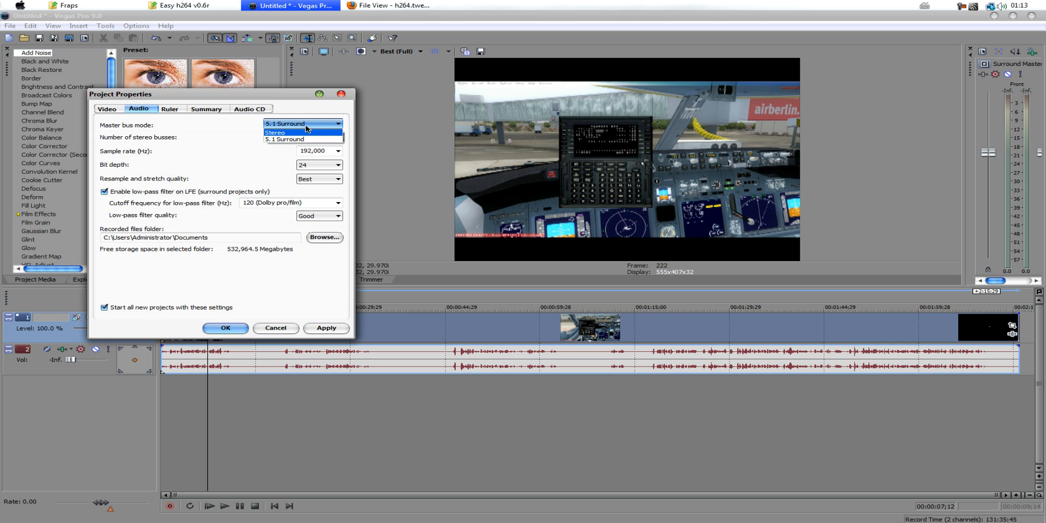
{"action": "left_click", "coordinate": [274, 132]}
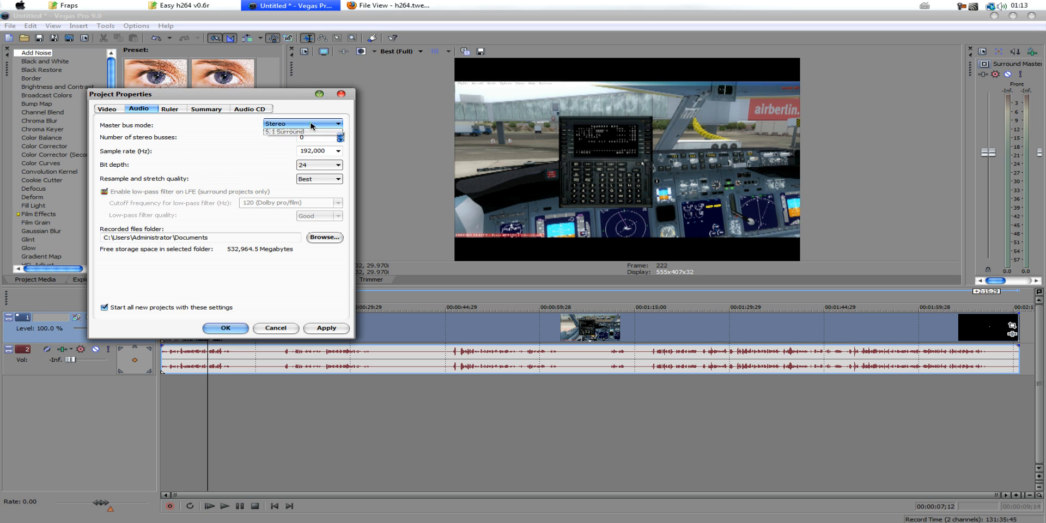
{"action": "left_click", "coordinate": [284, 131]}
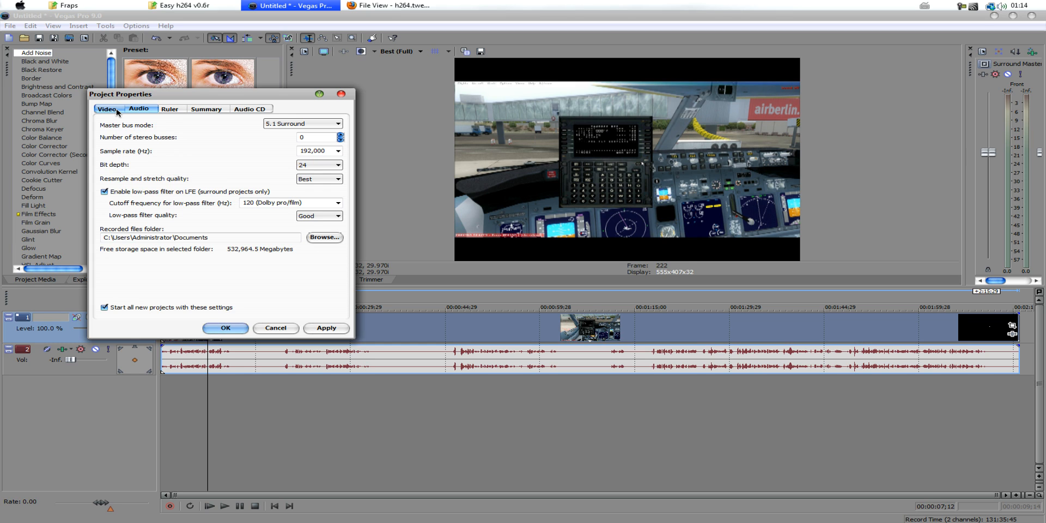
{"action": "left_click", "coordinate": [106, 108]}
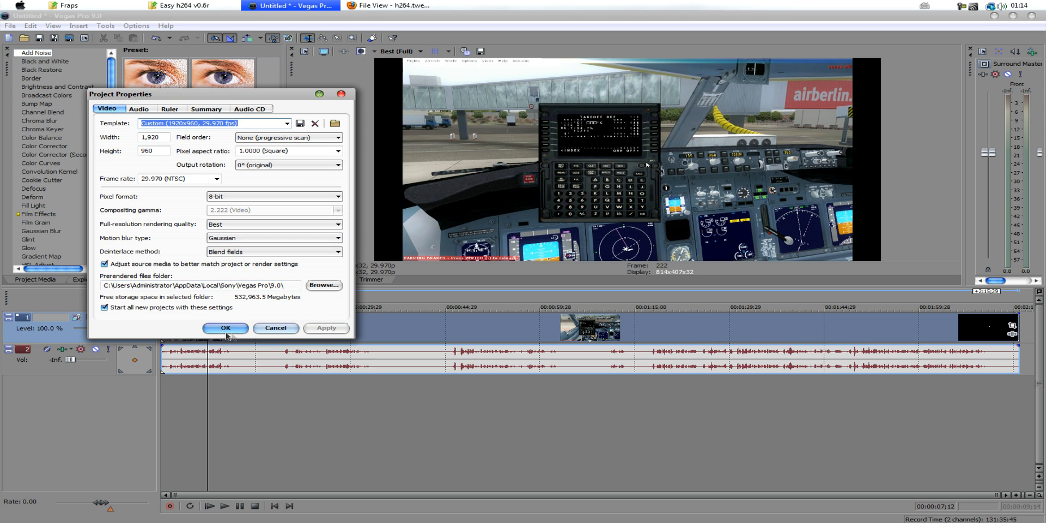
- Apply the 1920x960 progressive project settings with OK
{"action": "left_click", "coordinate": [225, 327]}
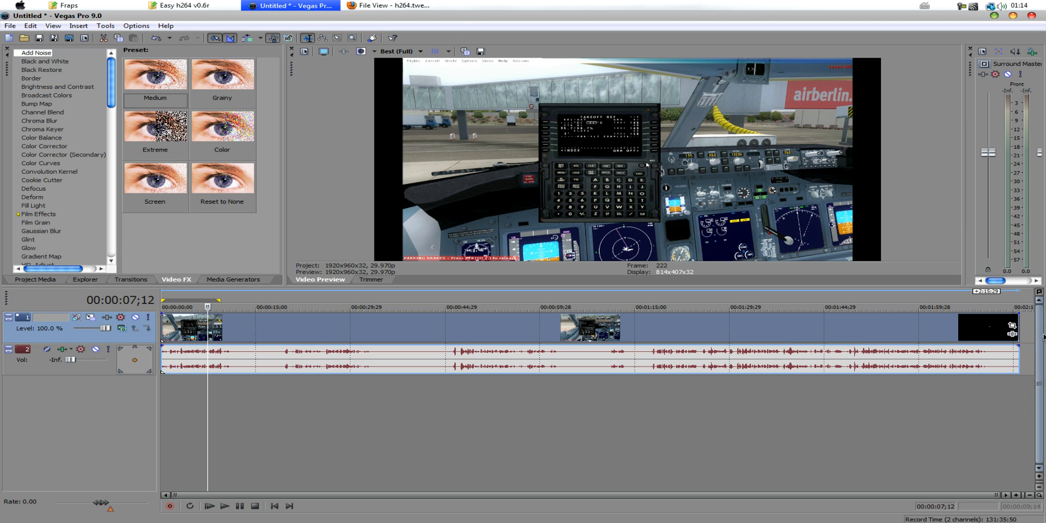
{"action": "mouse_move", "coordinate": [795, 309]}
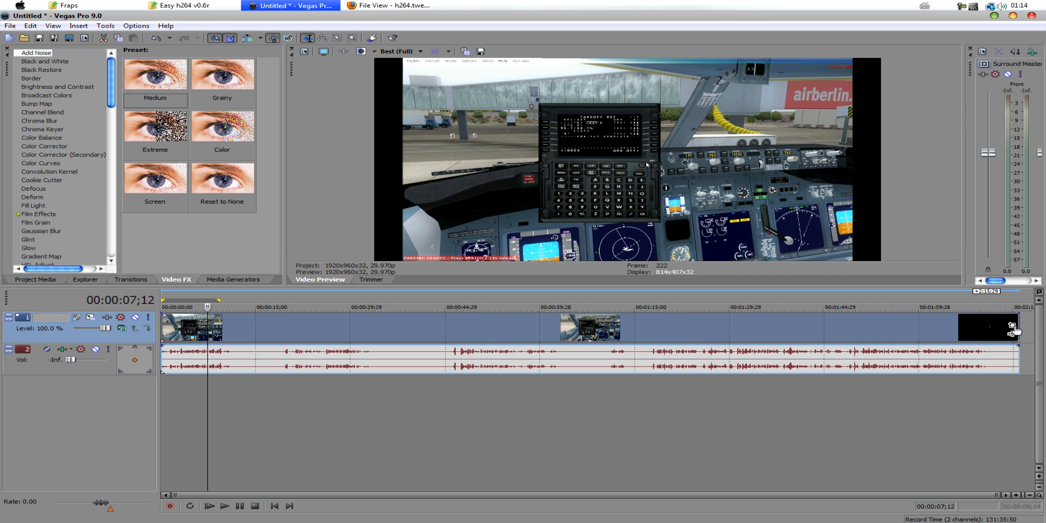
- Crop the cockpit clip in Pan/Crop to exclude the sim menu bar and red status text
{"action": "right_click", "coordinate": [987, 327]}
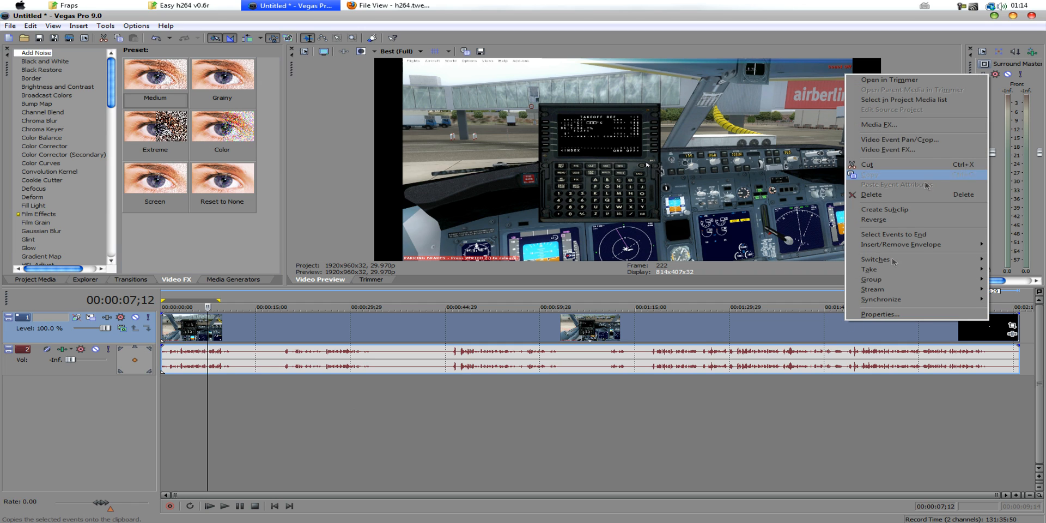
{"action": "left_click", "coordinate": [899, 140]}
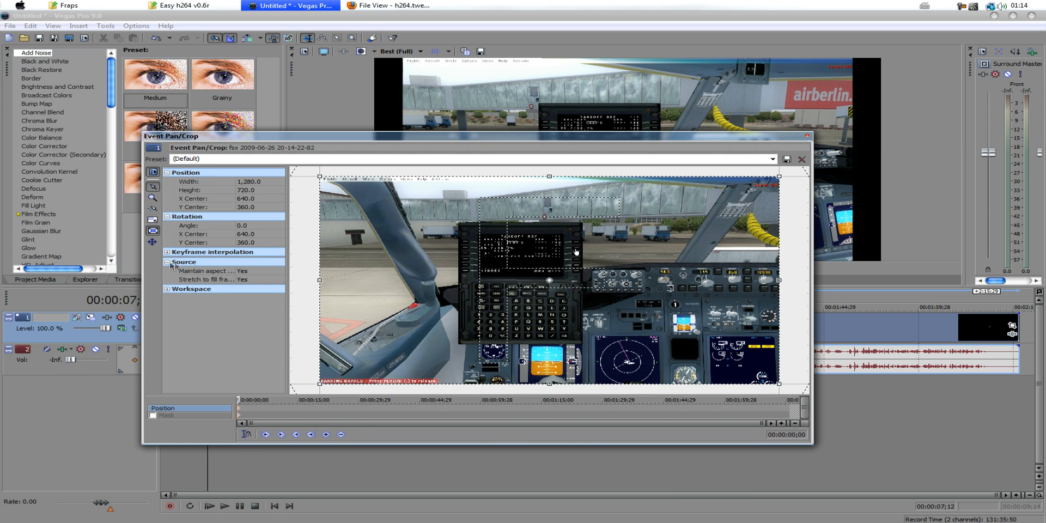
{"action": "left_click", "coordinate": [168, 262]}
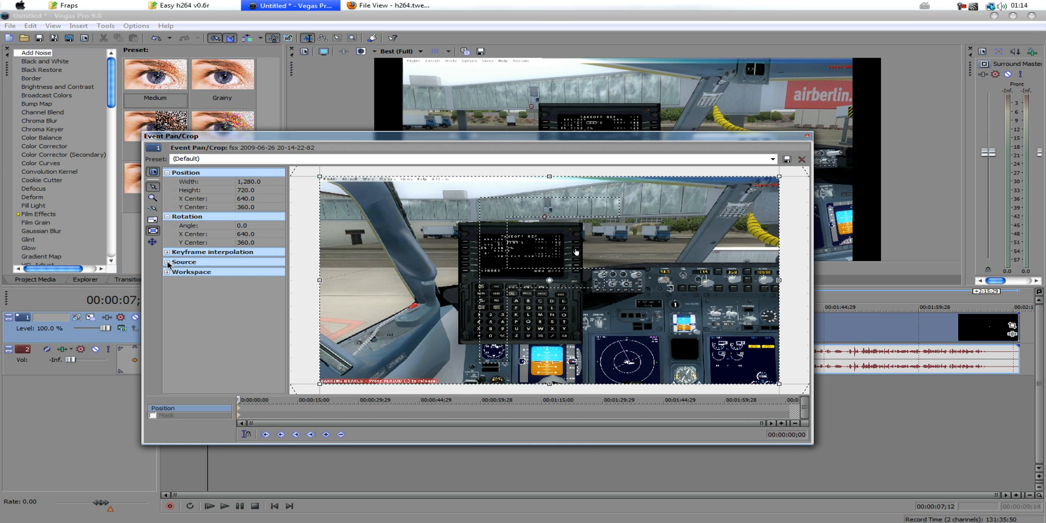
{"action": "left_click", "coordinate": [184, 262]}
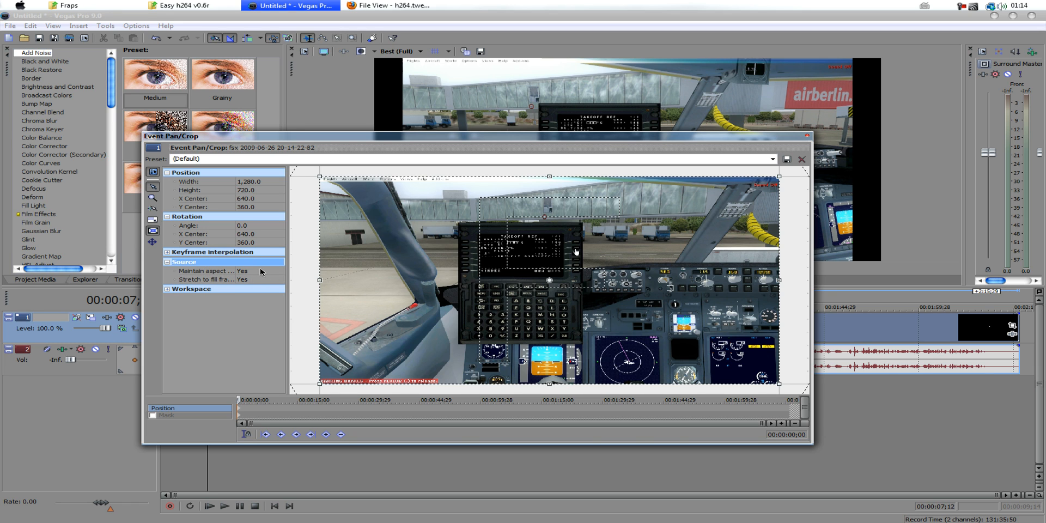
{"action": "left_click", "coordinate": [256, 270]}
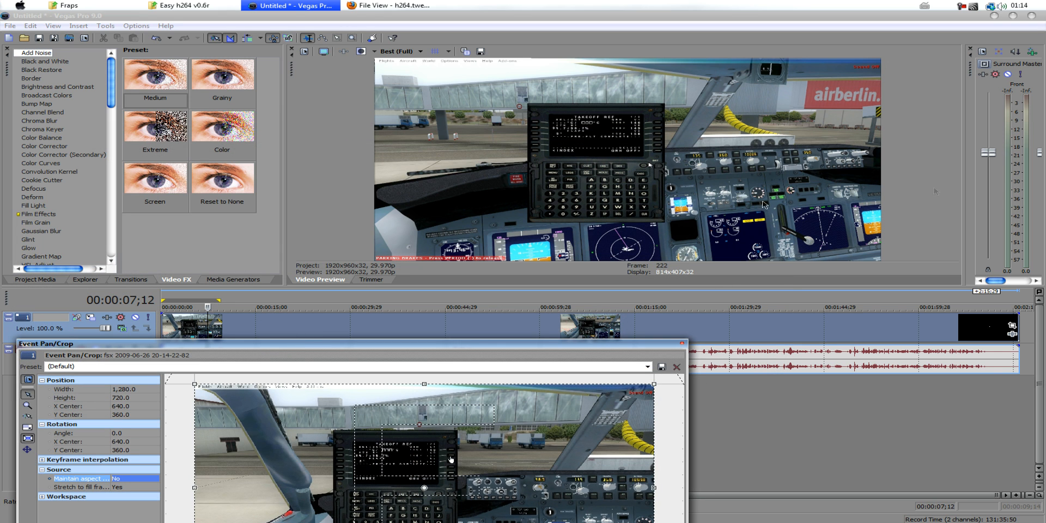
{"action": "mouse_move", "coordinate": [791, 201]}
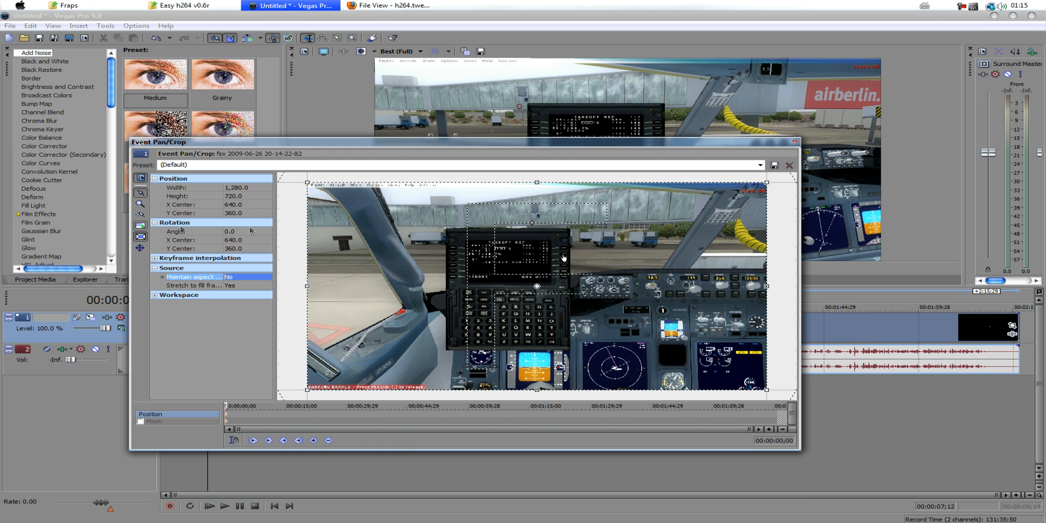
{"action": "left_click_drag", "start_coordinate": [467, 141], "coordinate": [326, 297]}
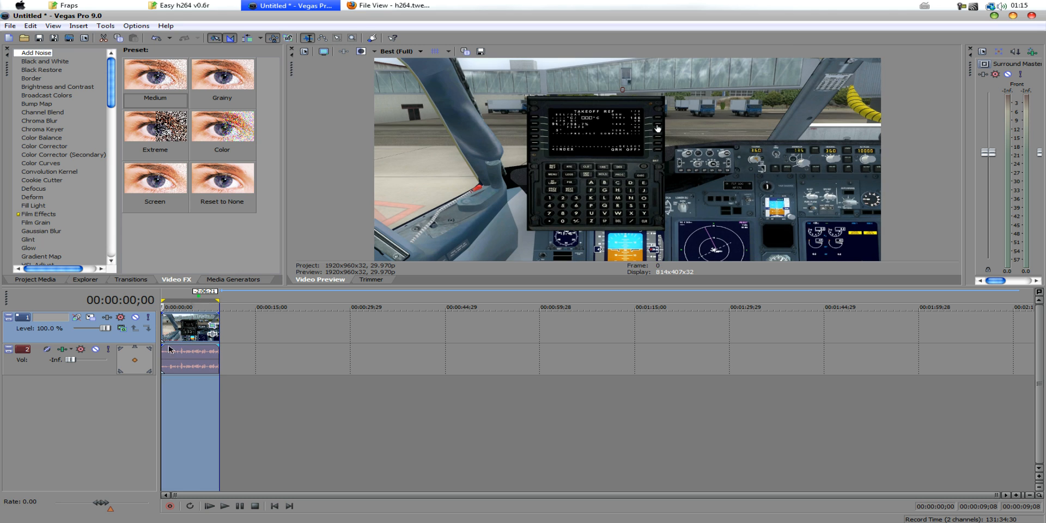
{"action": "left_click", "coordinate": [225, 506]}
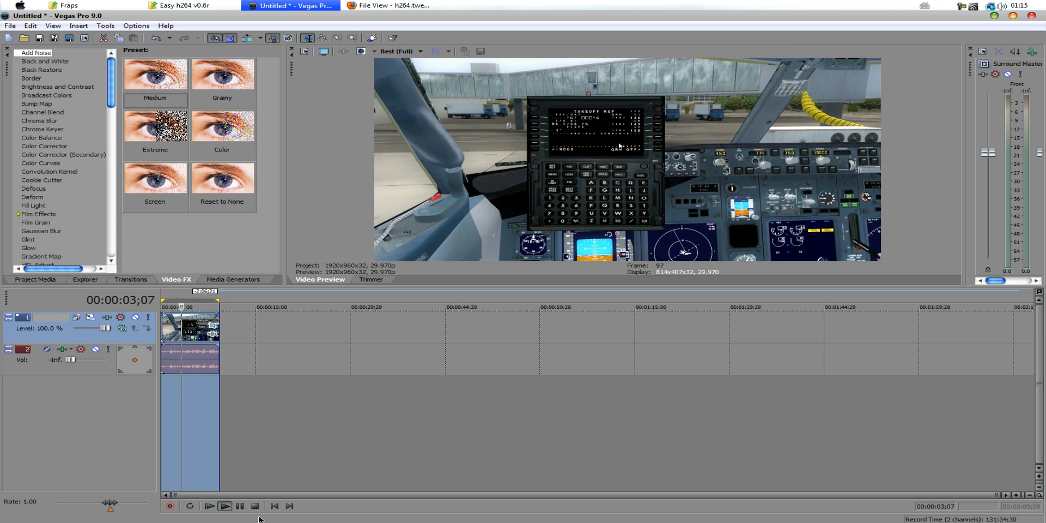
{"action": "left_click", "coordinate": [225, 506]}
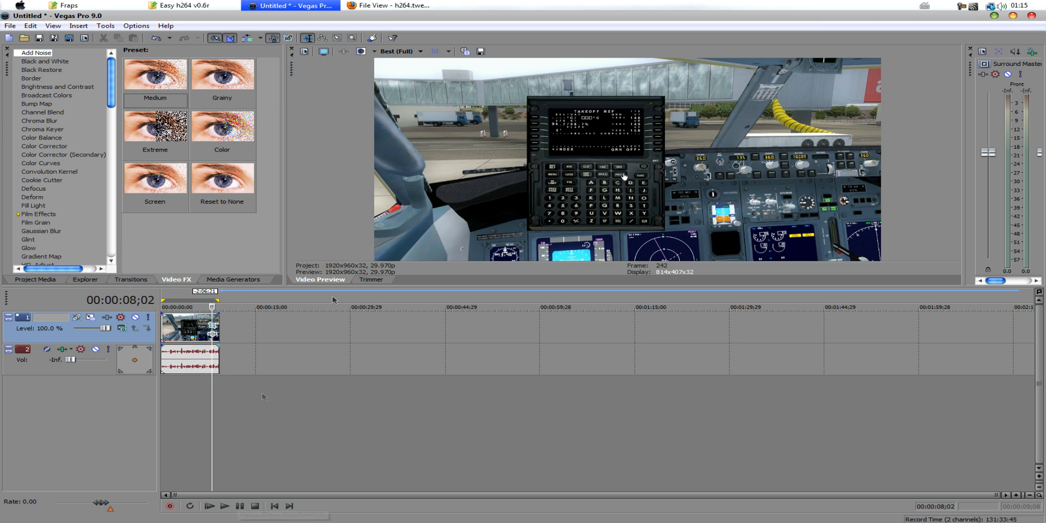
{"action": "left_click", "coordinate": [389, 6]}
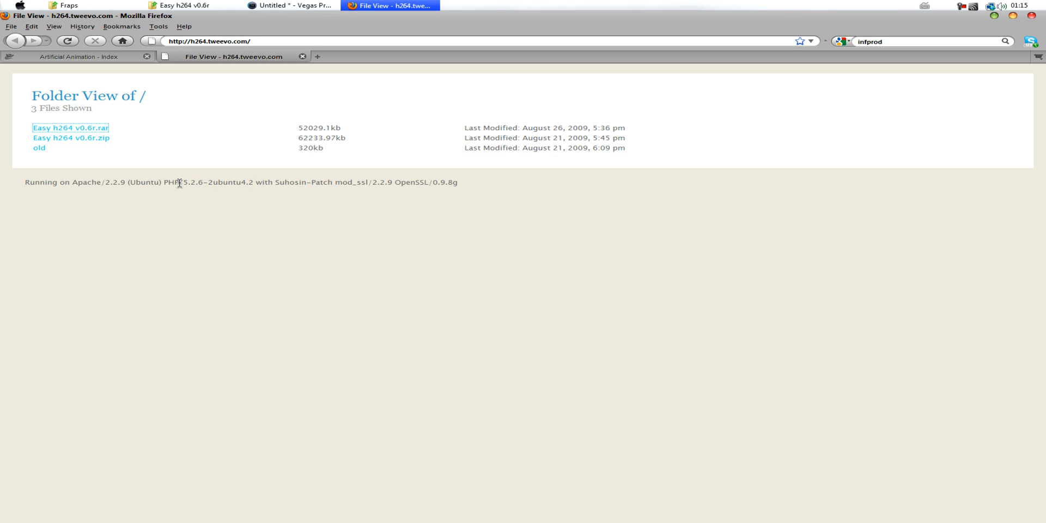
{"action": "mouse_move", "coordinate": [111, 156]}
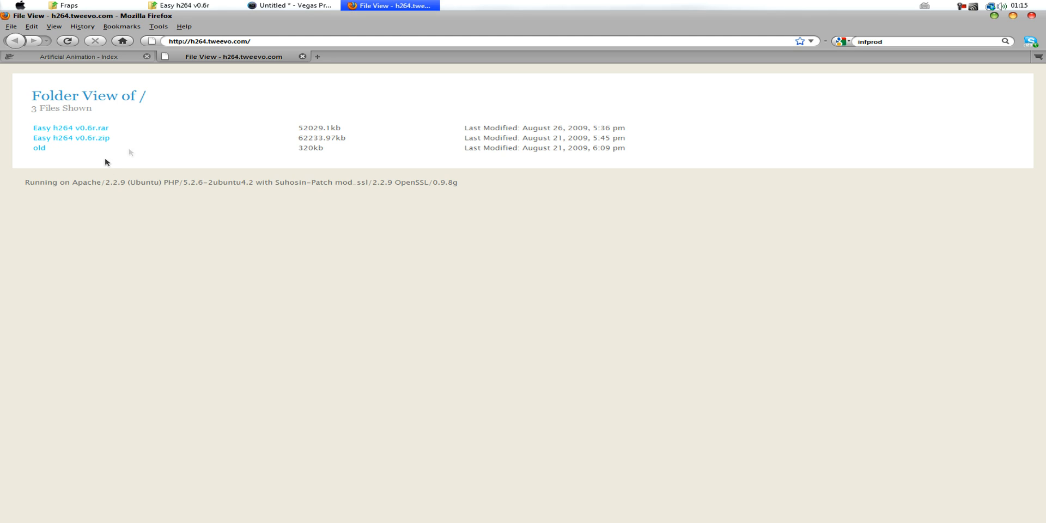
{"action": "mouse_move", "coordinate": [247, 118]}
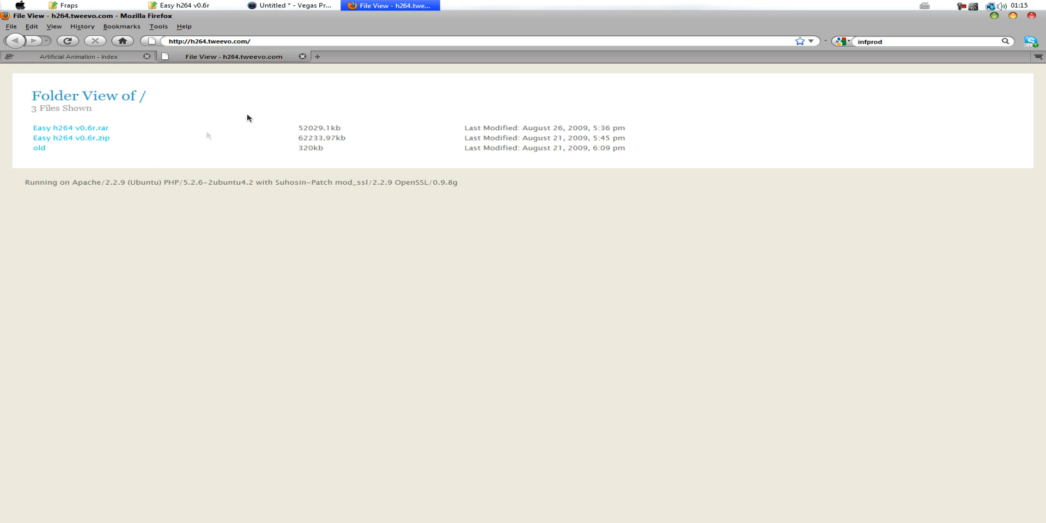
{"action": "mouse_move", "coordinate": [308, 121]}
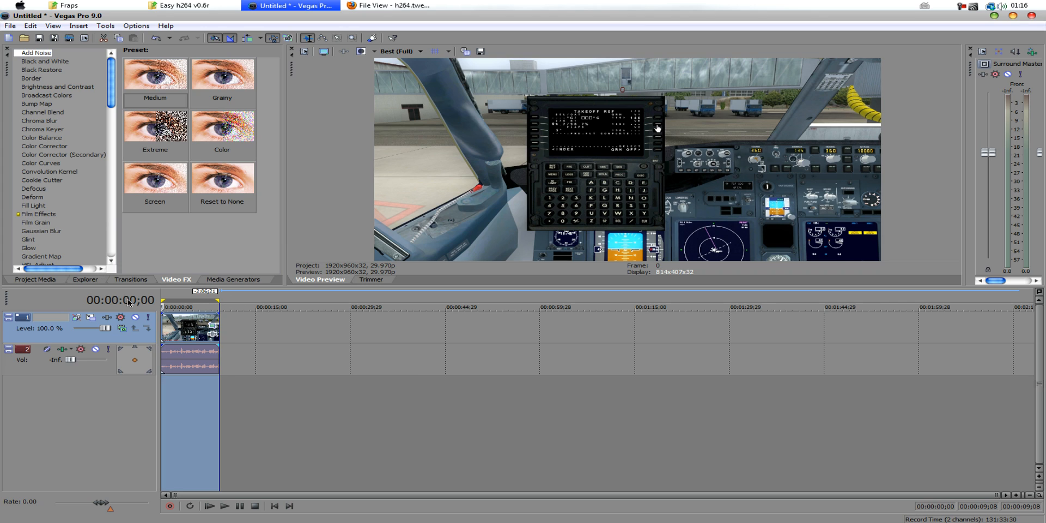
- Start a Render As targeting uncompressed.avi in the Easy h264 v0.6r folder
{"action": "left_click", "coordinate": [9, 25]}
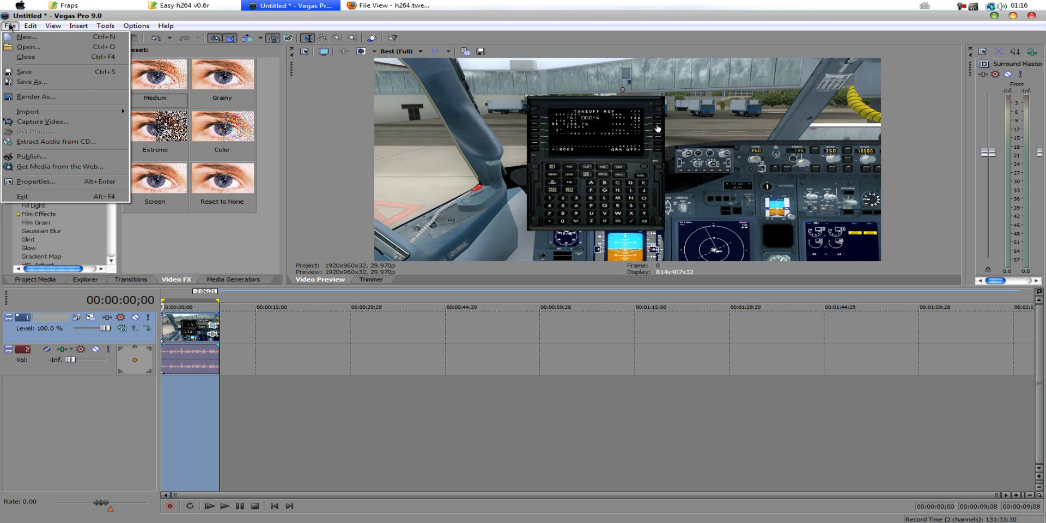
{"action": "left_click", "coordinate": [36, 97]}
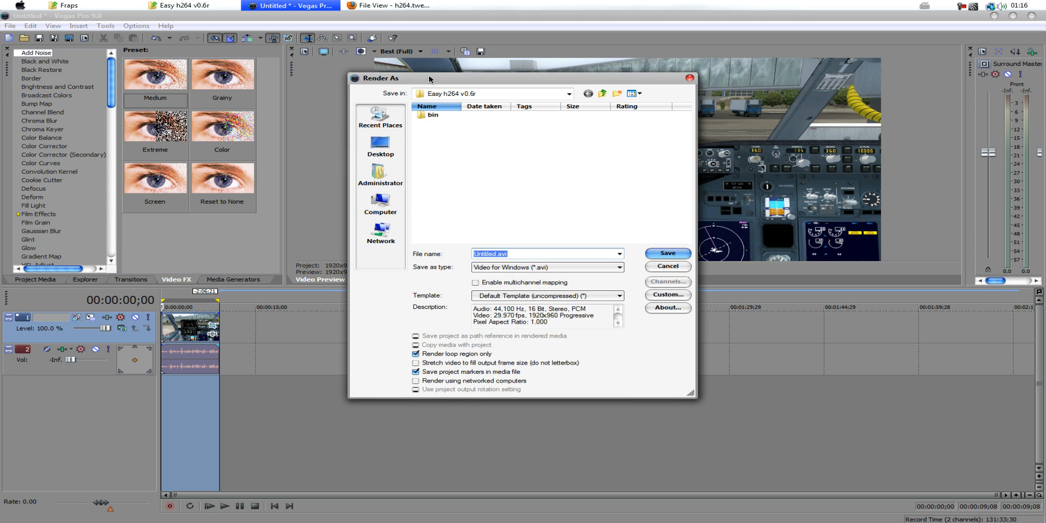
{"action": "mouse_move", "coordinate": [499, 99]}
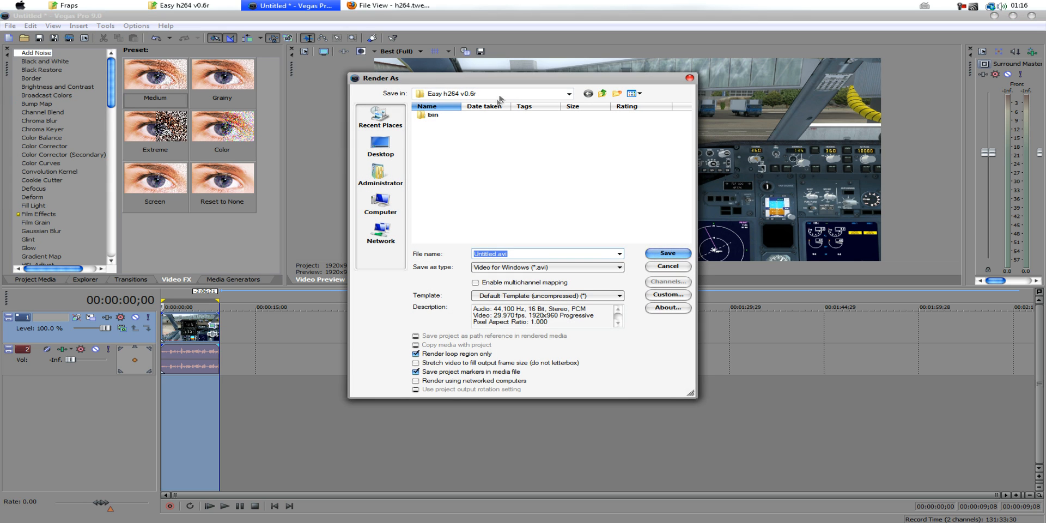
{"action": "left_click", "coordinate": [433, 114]}
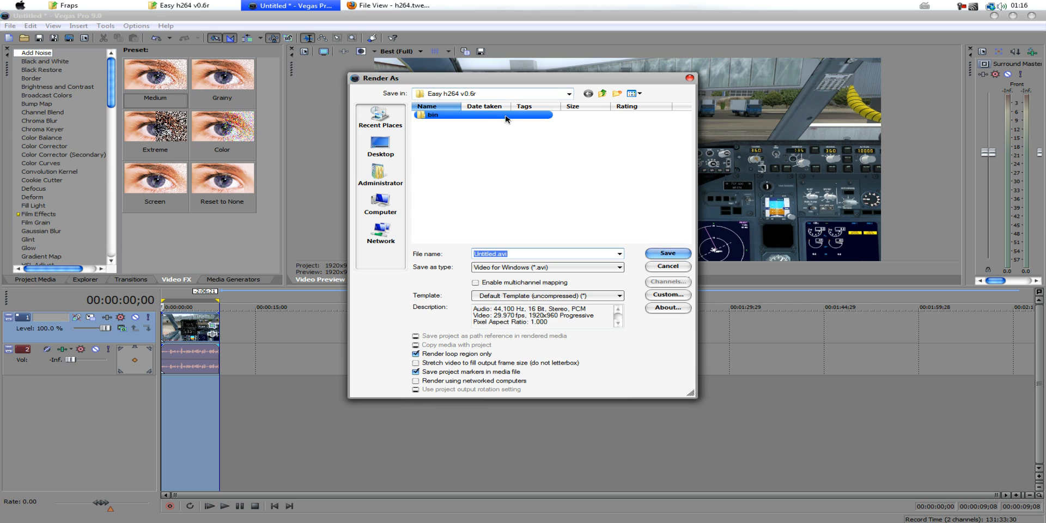
{"action": "left_click", "coordinate": [507, 172]}
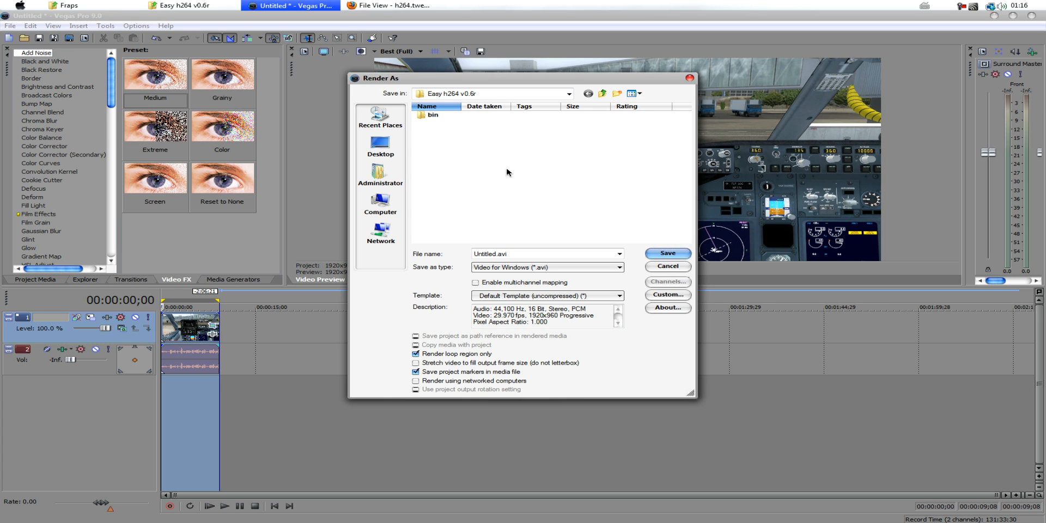
{"action": "left_click", "coordinate": [547, 267]}
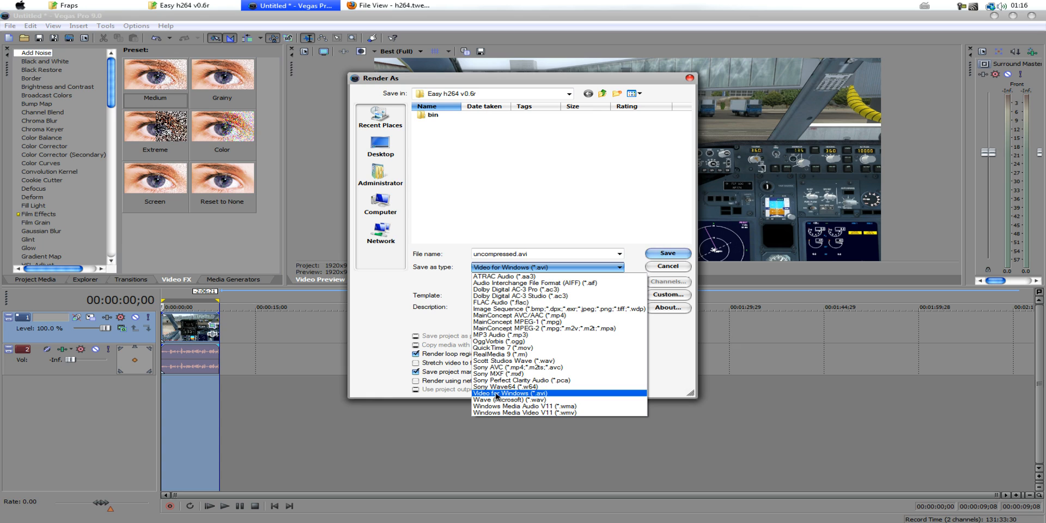
{"action": "mouse_move", "coordinate": [544, 398]}
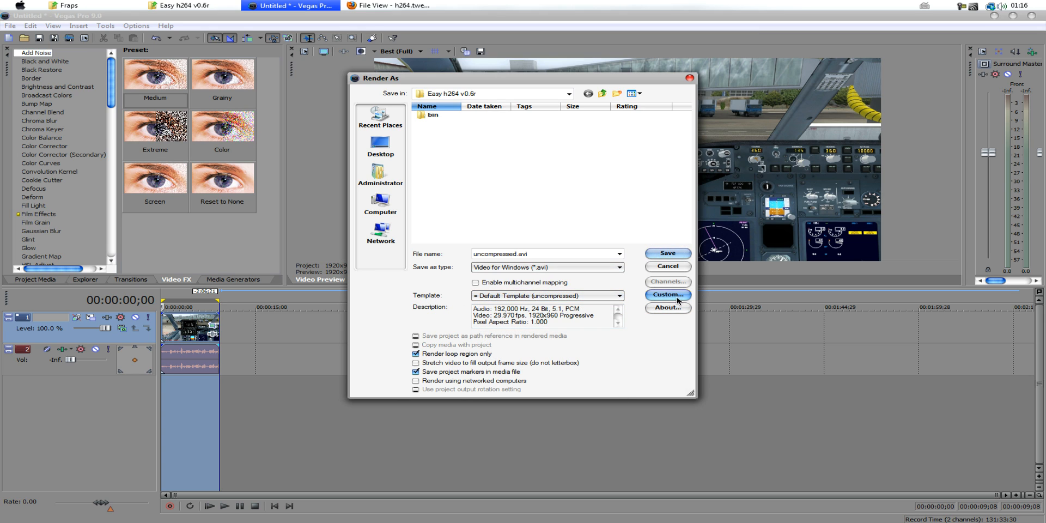
- Give the uncompressed template custom audio: 44,100 Hz, 16-bit, Stereo
{"action": "left_click", "coordinate": [666, 295]}
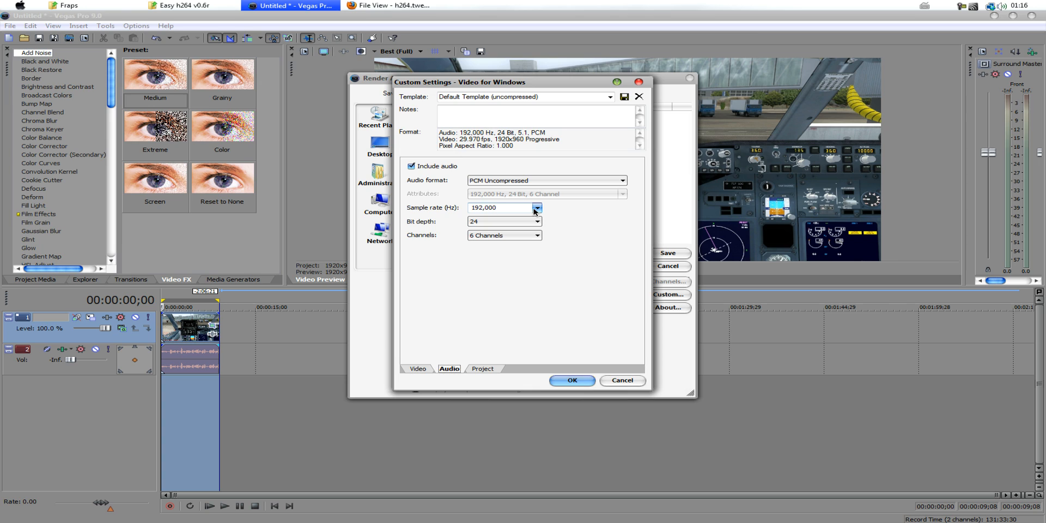
{"action": "left_click", "coordinate": [536, 208]}
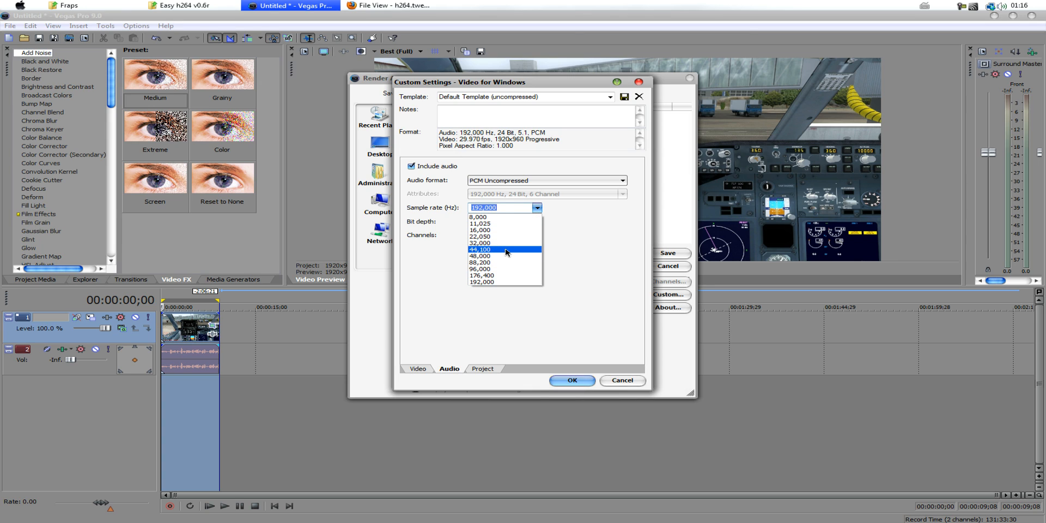
{"action": "left_click", "coordinate": [480, 249]}
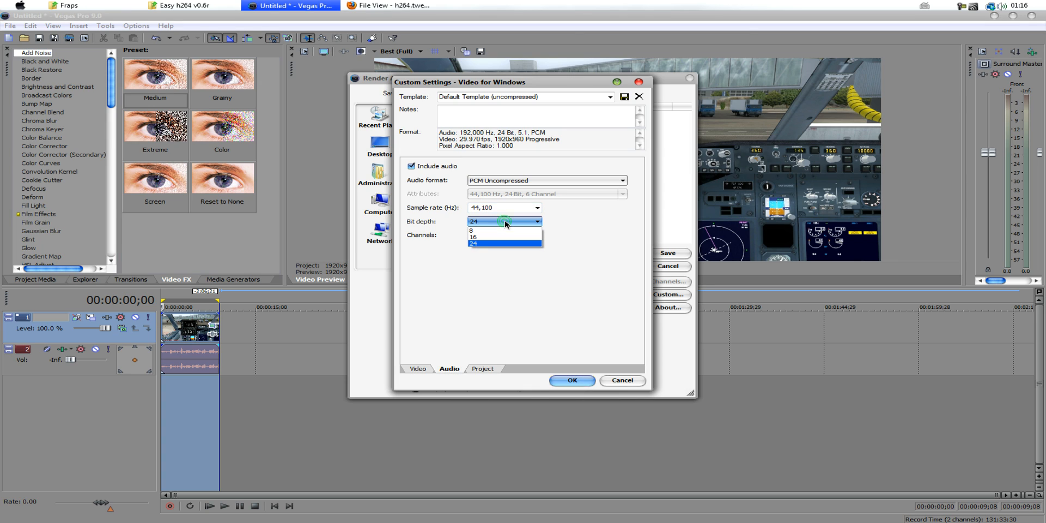
{"action": "left_click", "coordinate": [472, 237]}
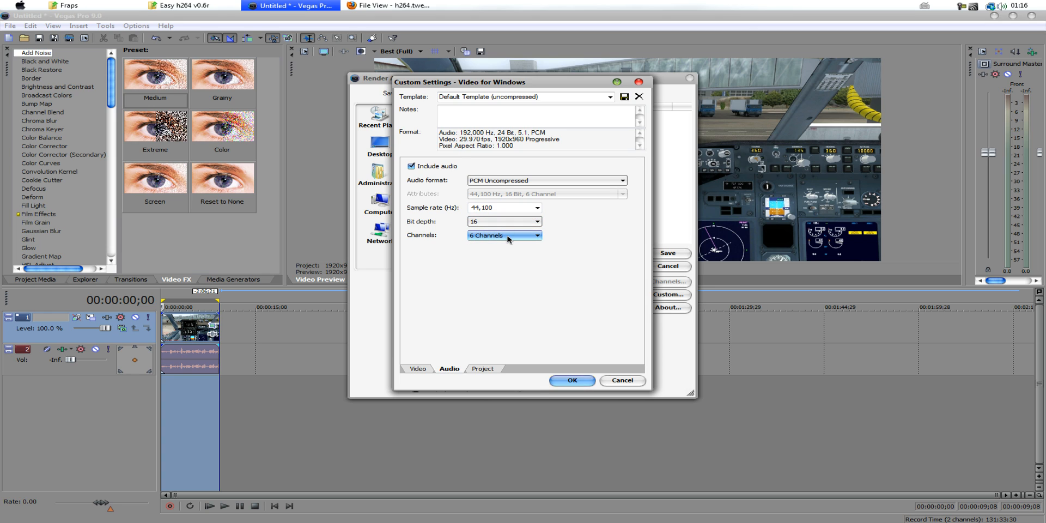
{"action": "left_click", "coordinate": [537, 234]}
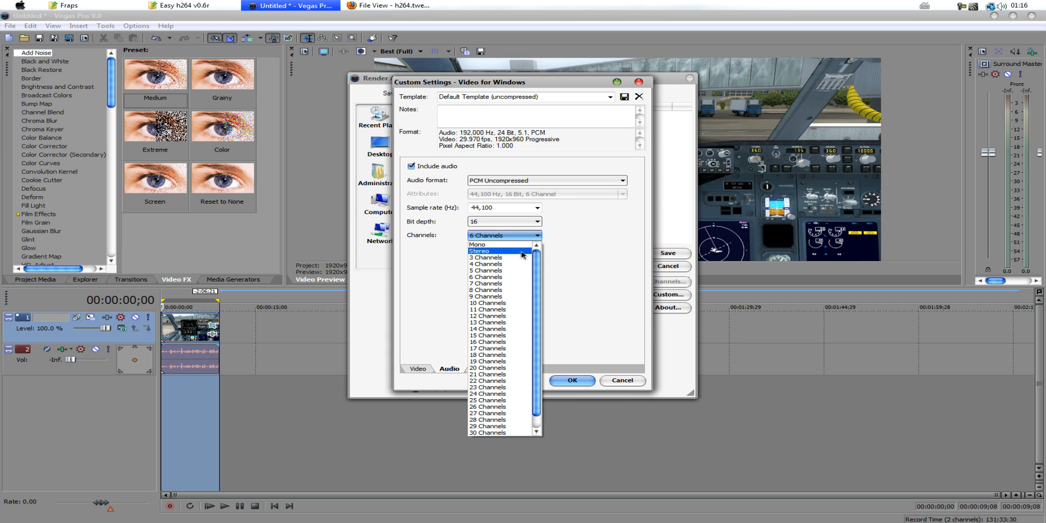
{"action": "left_click", "coordinate": [479, 250]}
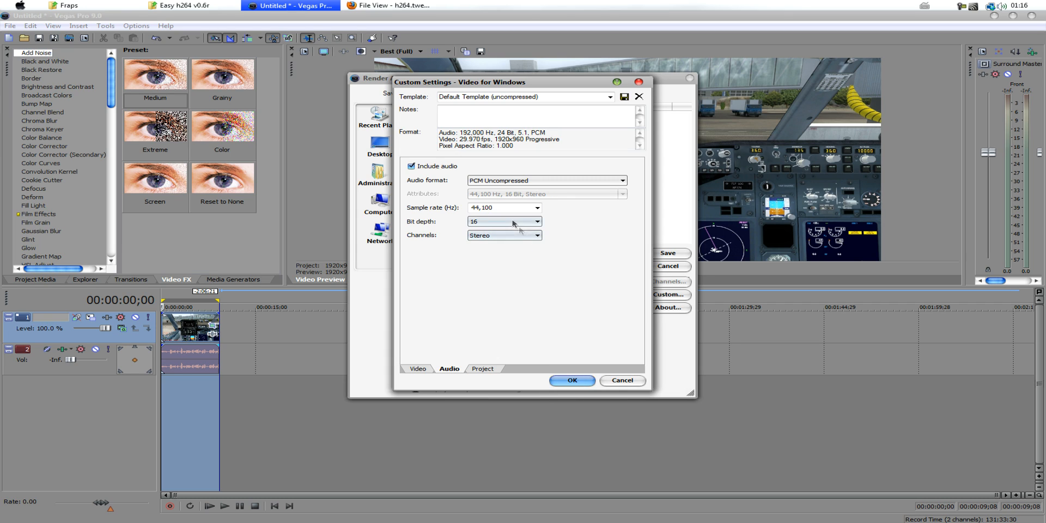
{"action": "left_click", "coordinate": [571, 380]}
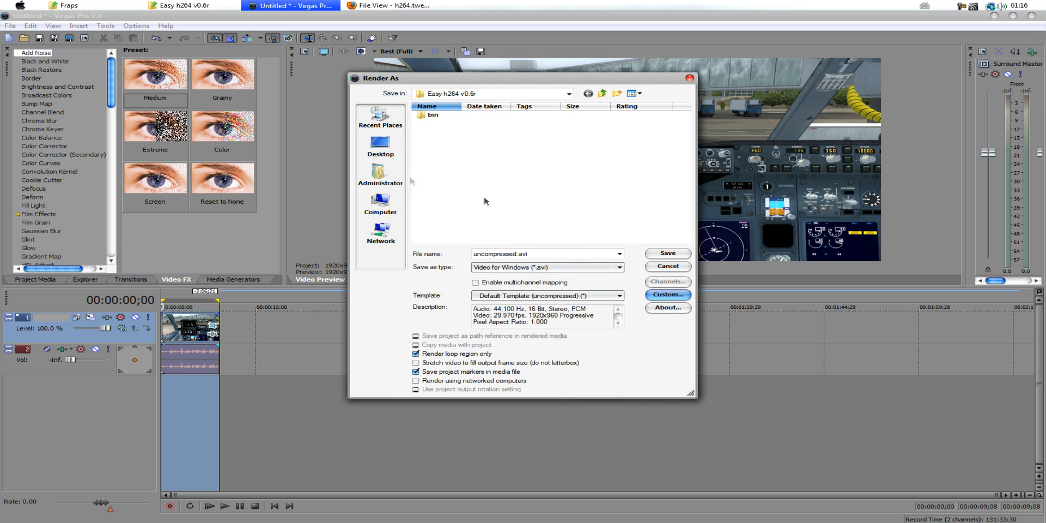
- Minimize Vegas to reveal the D Drive Fraps folder in Explorer
{"action": "left_click", "coordinate": [665, 253]}
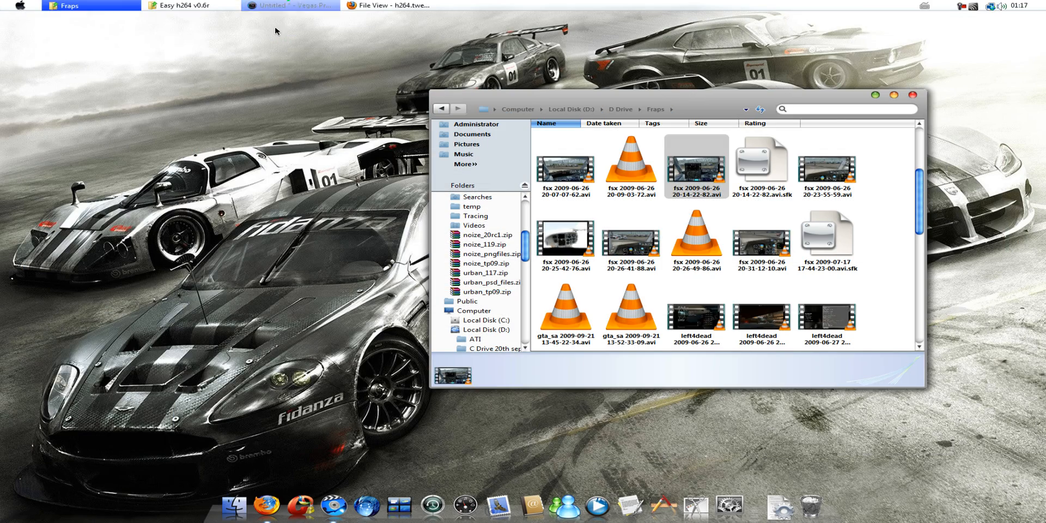
- Confirm uncompressed.avi in the Easy h264 v0.6r folder is 1.91 GB
{"action": "left_click", "coordinate": [190, 6]}
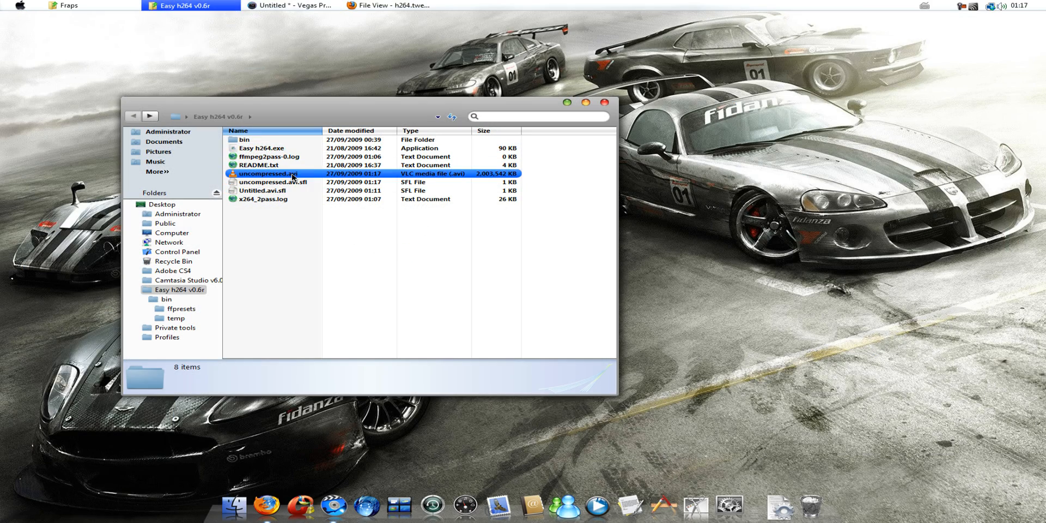
{"action": "mouse_move", "coordinate": [476, 181]}
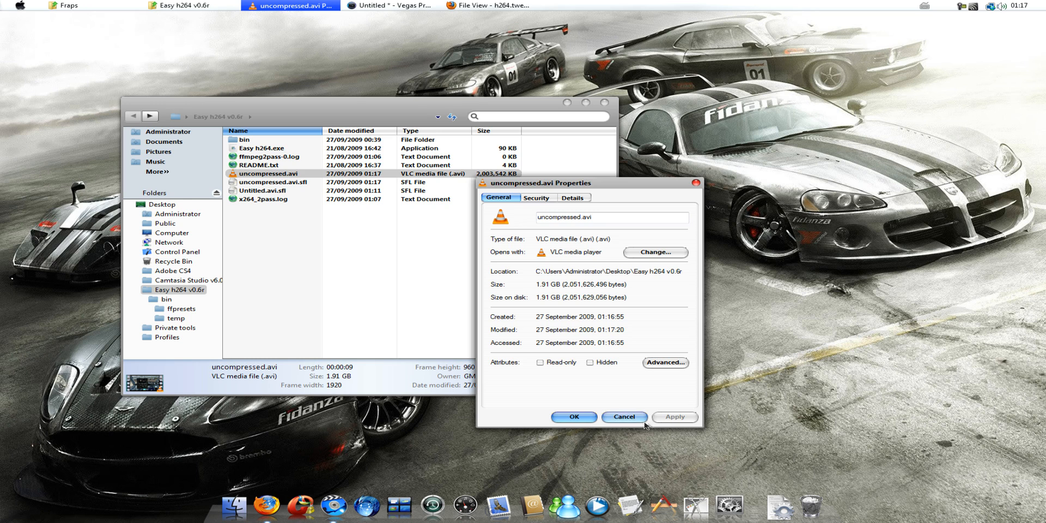
{"action": "left_click", "coordinate": [623, 416]}
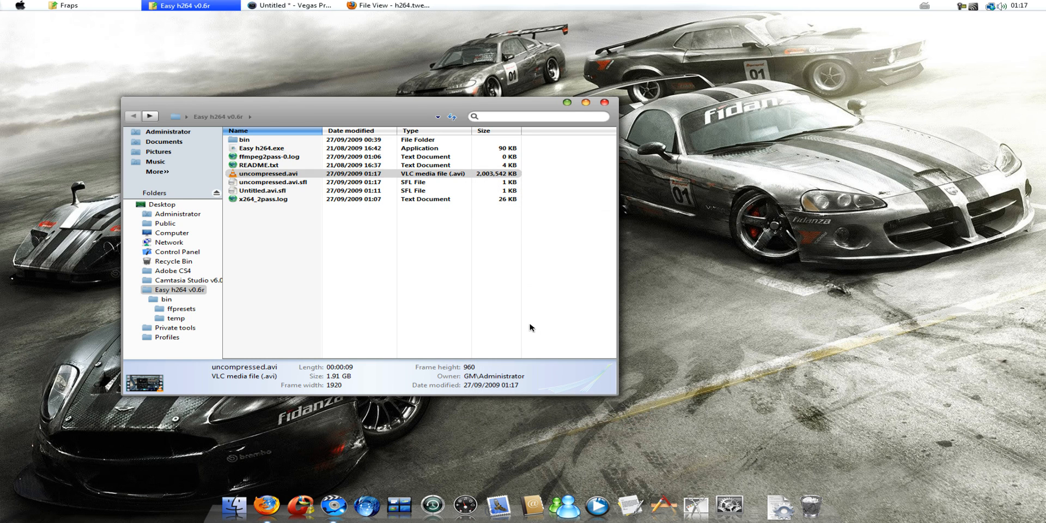
{"action": "left_click", "coordinate": [271, 173]}
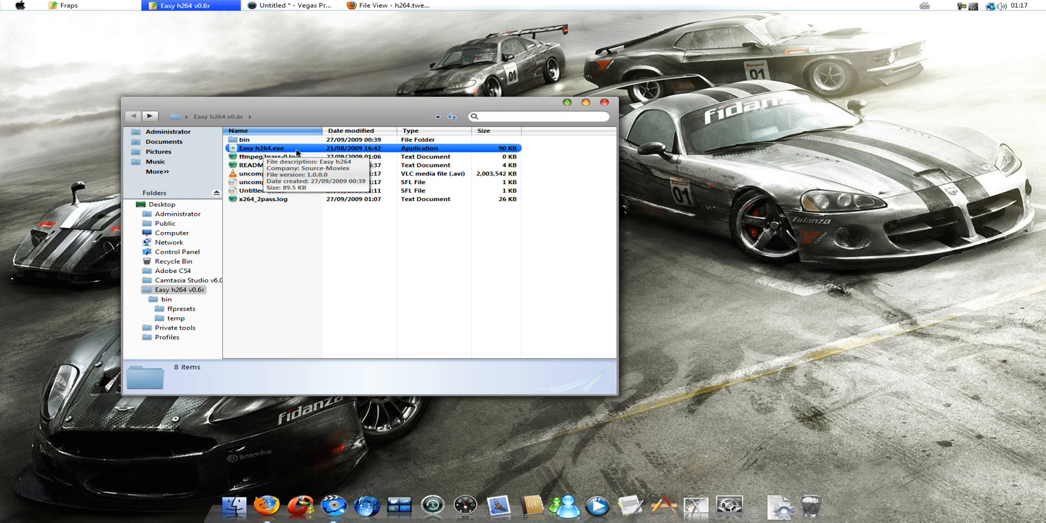
- Launch Easy h264 and load uncompressed.avi as the source video
{"action": "double_click", "coordinate": [262, 148]}
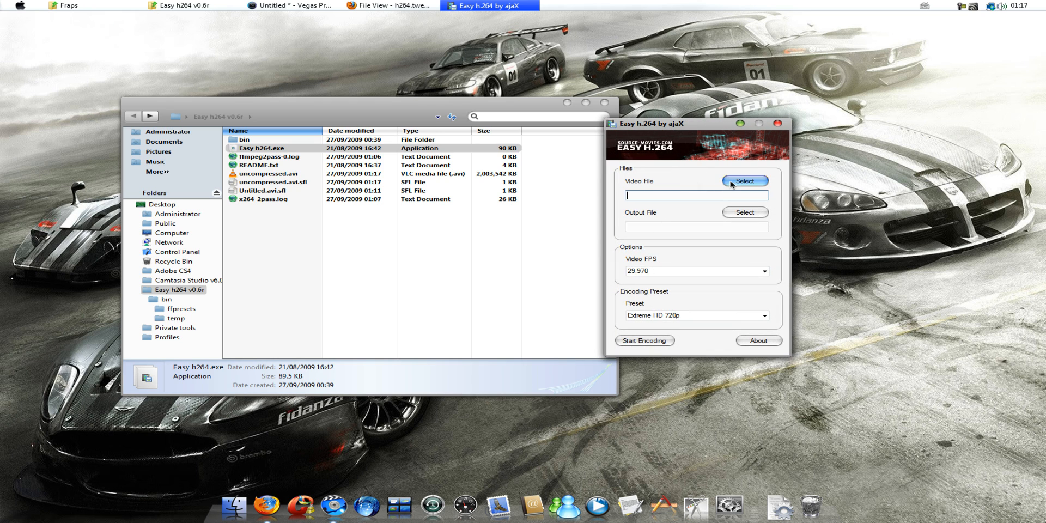
{"action": "left_click", "coordinate": [745, 180]}
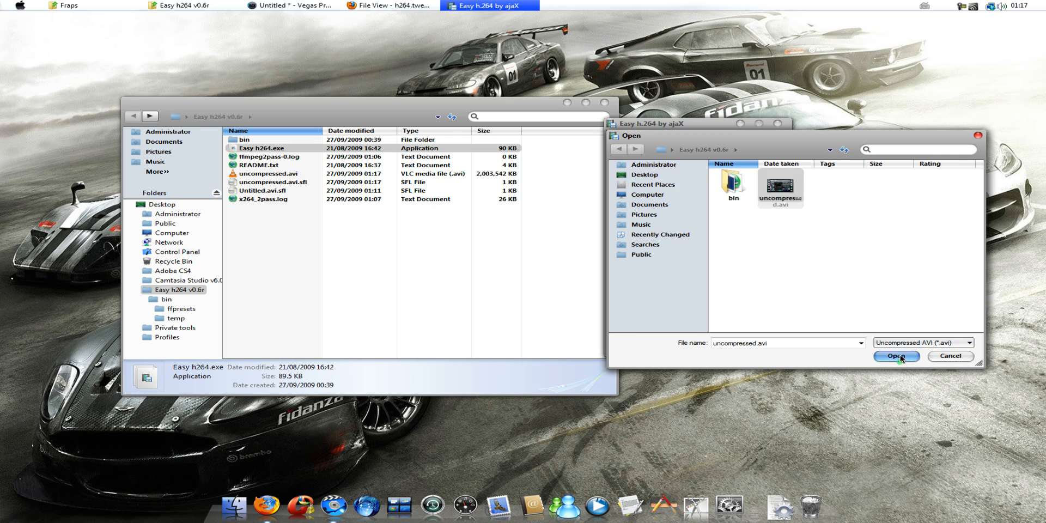
{"action": "left_click", "coordinate": [896, 356]}
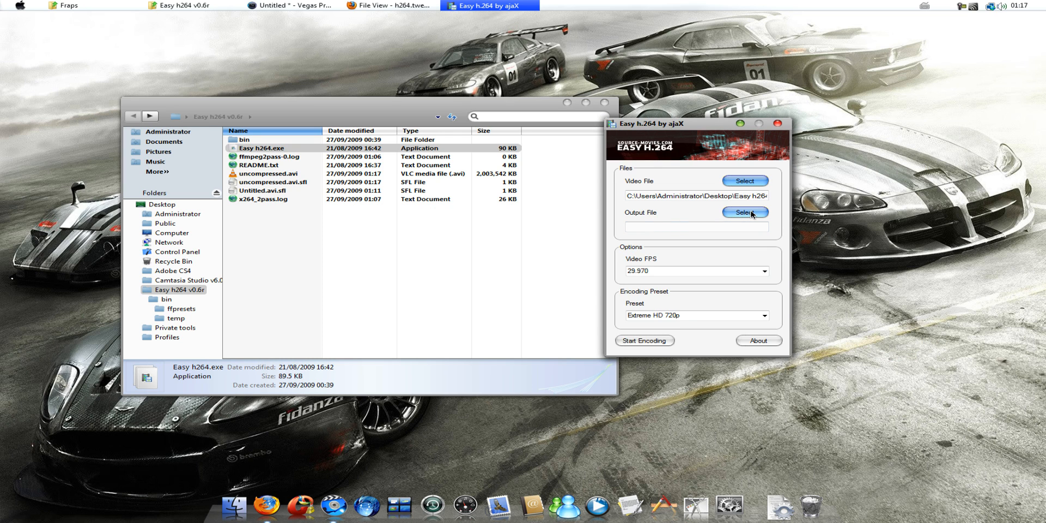
- Save the output as Test.mp4 using the Brassemmense HD 720p (Big) preset
{"action": "left_click", "coordinate": [745, 214]}
{"action": "type", "text": "Test.mp4"}
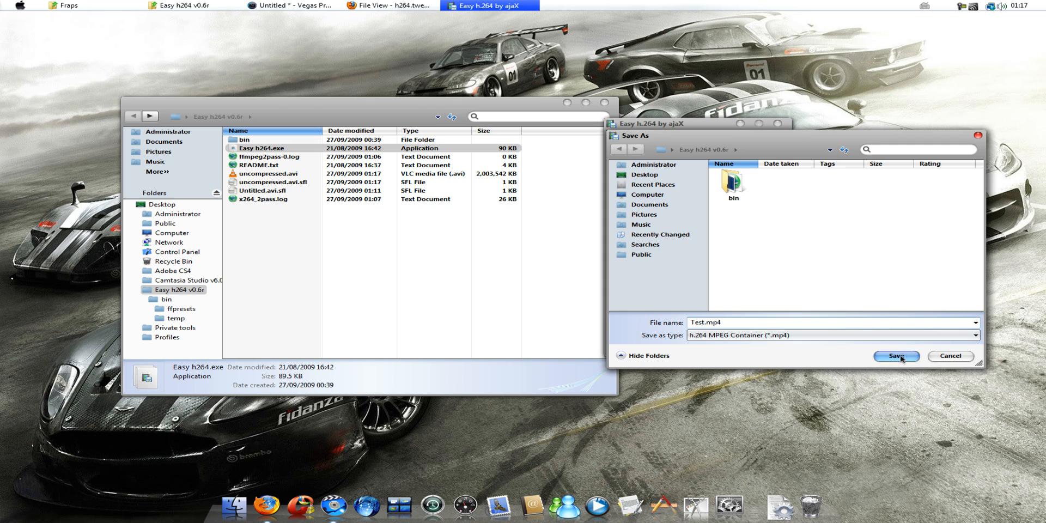
{"action": "left_click", "coordinate": [895, 356]}
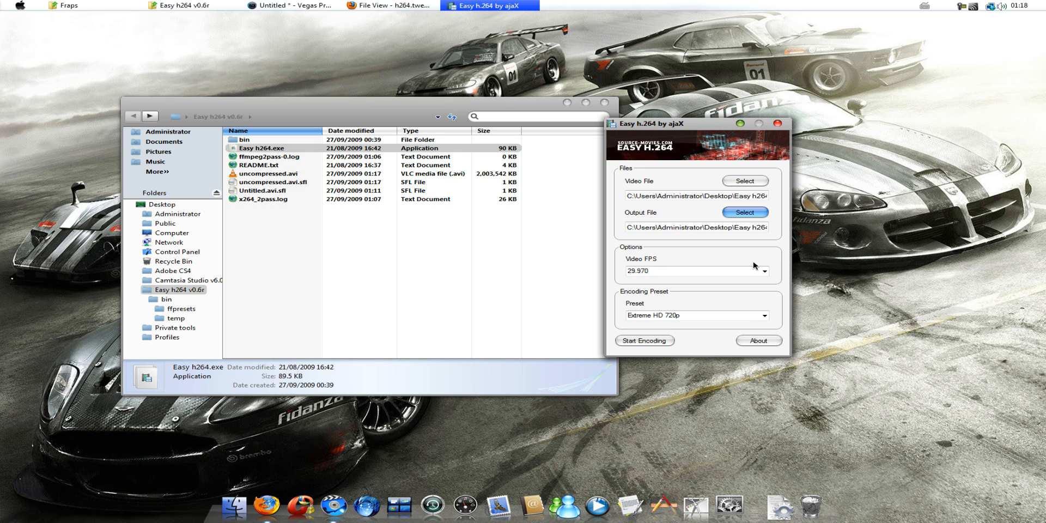
{"action": "left_click", "coordinate": [764, 314]}
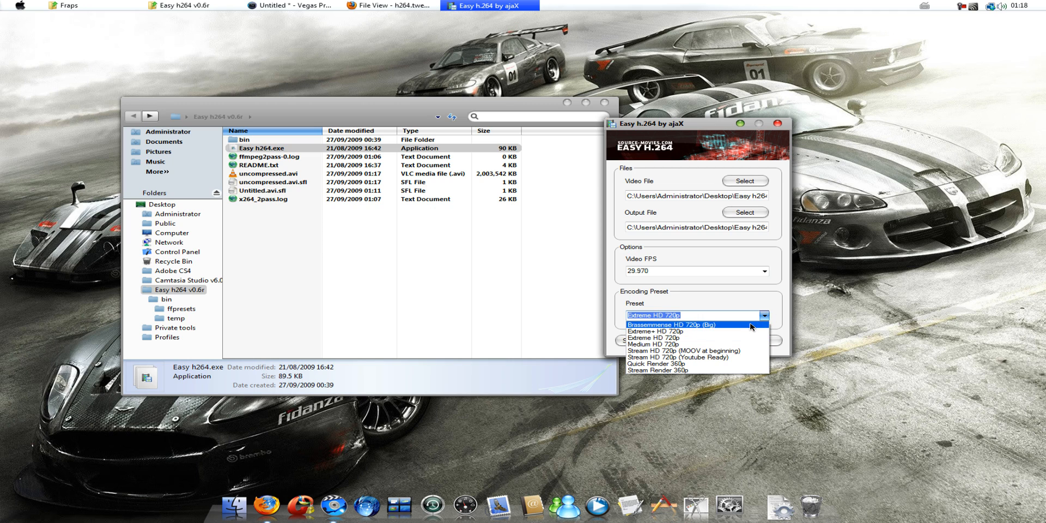
{"action": "left_click", "coordinate": [675, 324]}
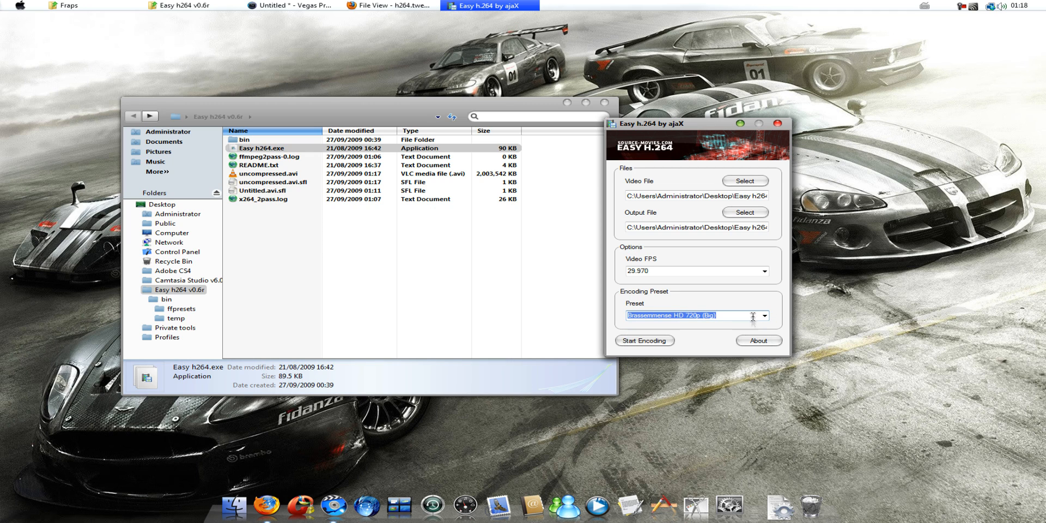
{"action": "mouse_move", "coordinate": [742, 318]}
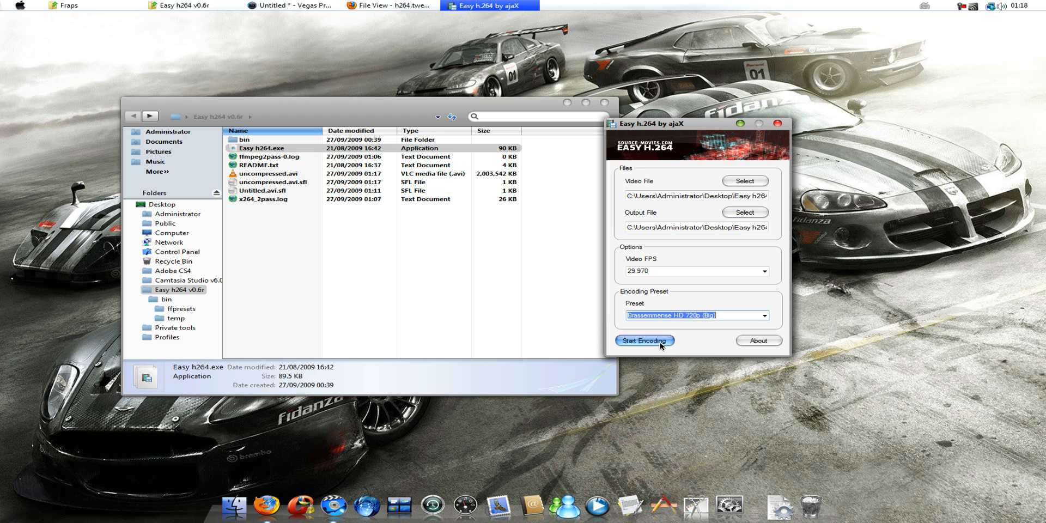
- Start encoding the uncompressed clip to Test.mp4 and wait for the 8,112 KB result
{"action": "left_click", "coordinate": [643, 341]}
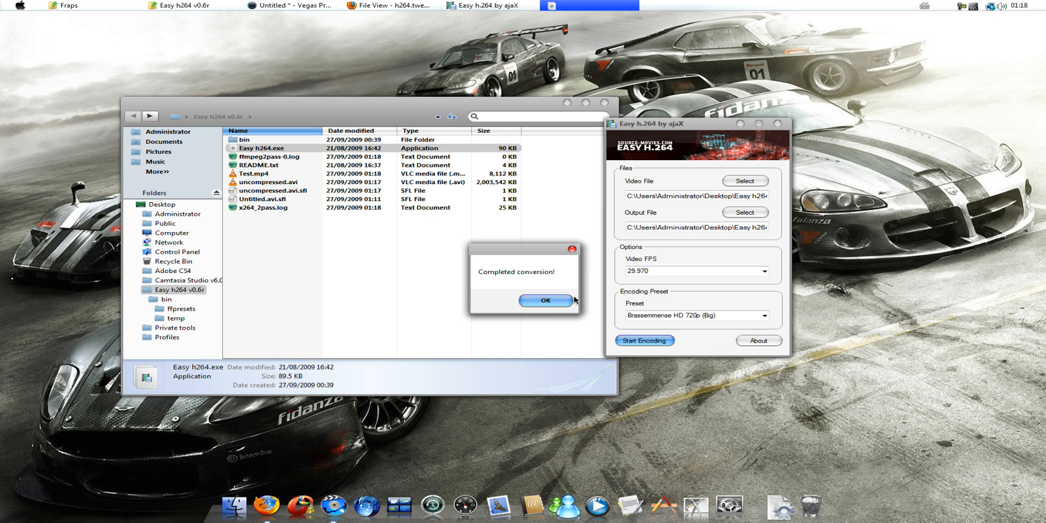
- Dismiss the completion message, play Test.mp4 in VLC to check it, then close VLC
{"action": "left_click", "coordinate": [545, 300]}
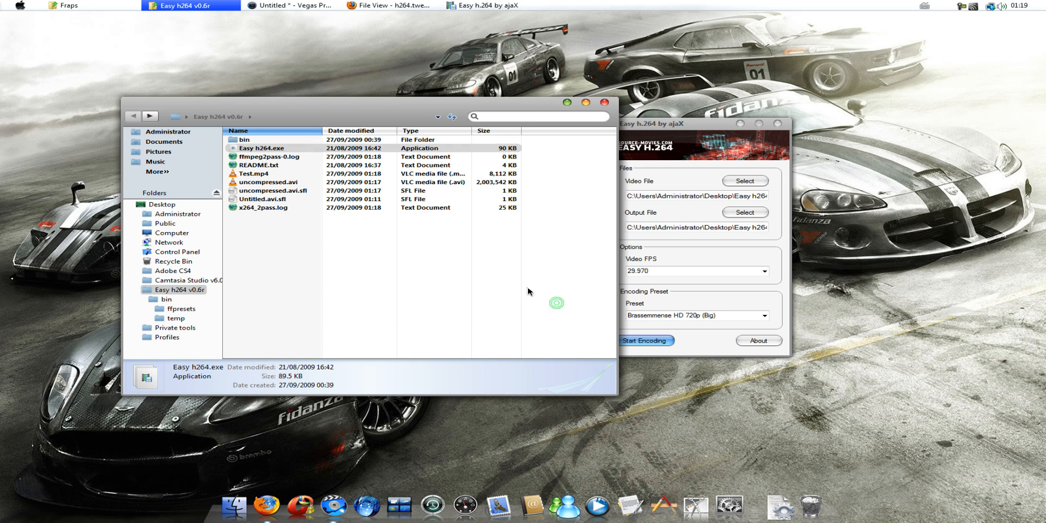
{"action": "left_click", "coordinate": [256, 173]}
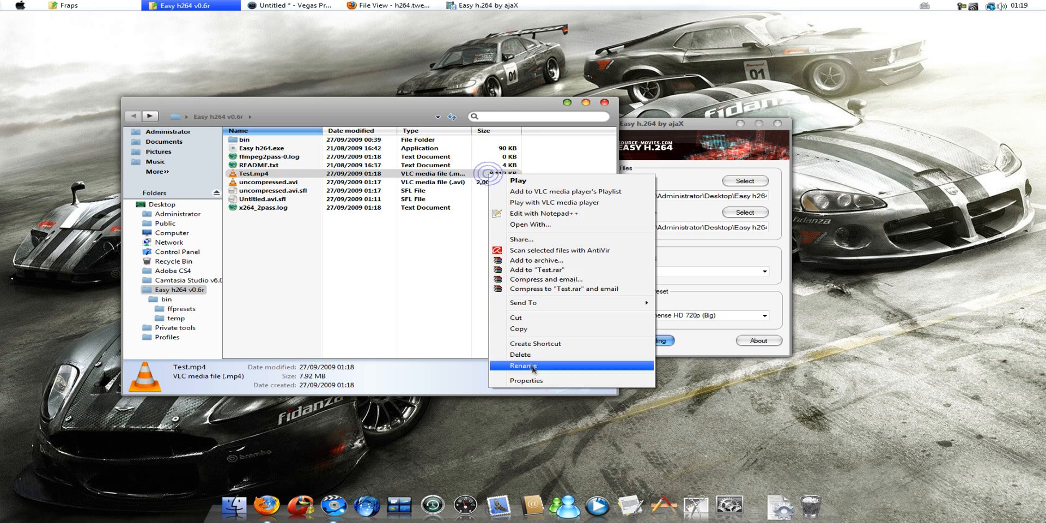
{"action": "left_click", "coordinate": [273, 190]}
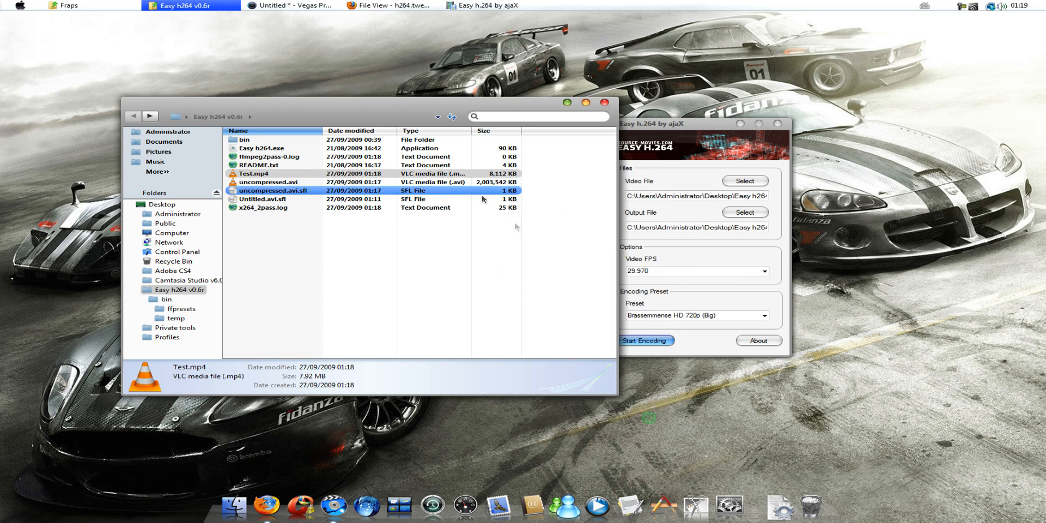
{"action": "double_click", "coordinate": [256, 173]}
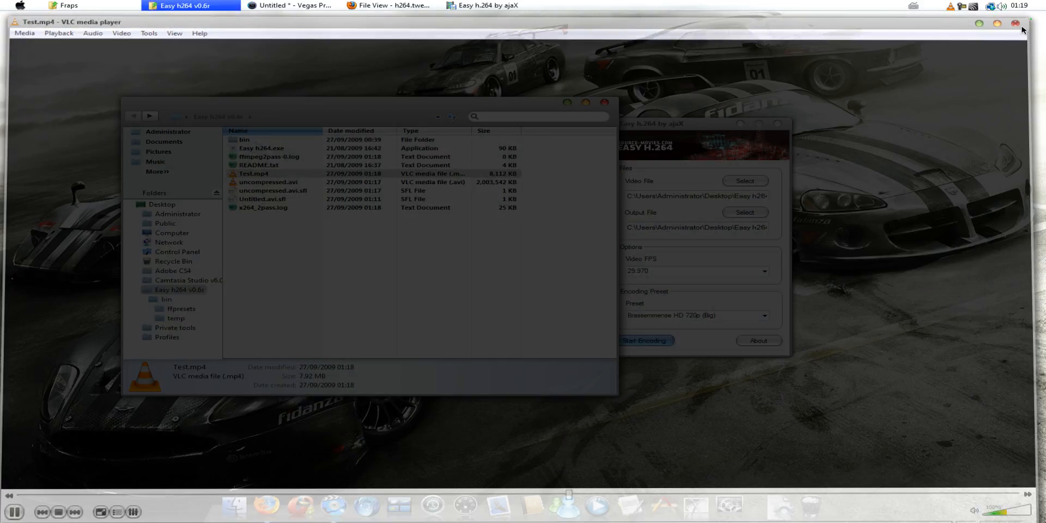
{"action": "left_click", "coordinate": [1000, 23]}
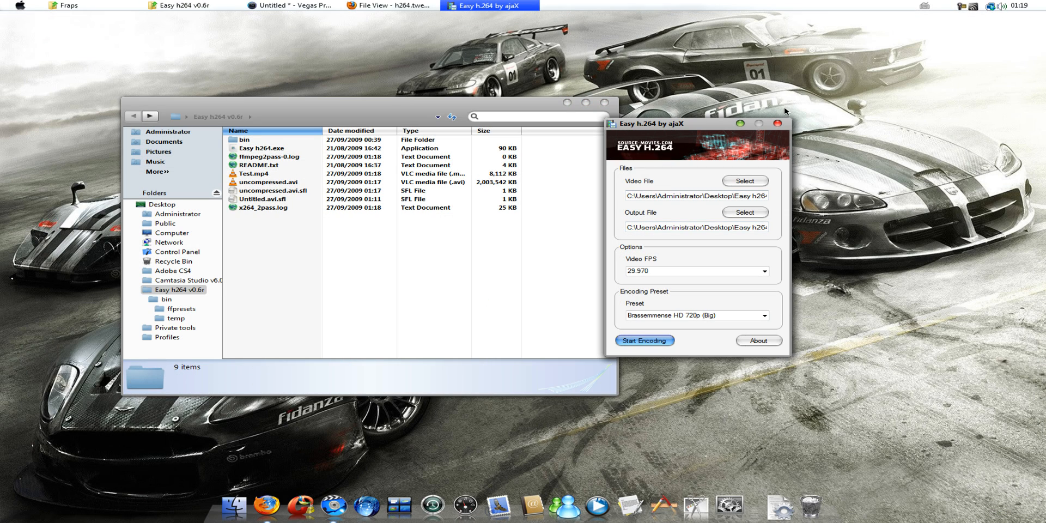
- Switch to Firefox and show the 'Artificial Animation - Index' forum tab
{"action": "left_click", "coordinate": [776, 123]}
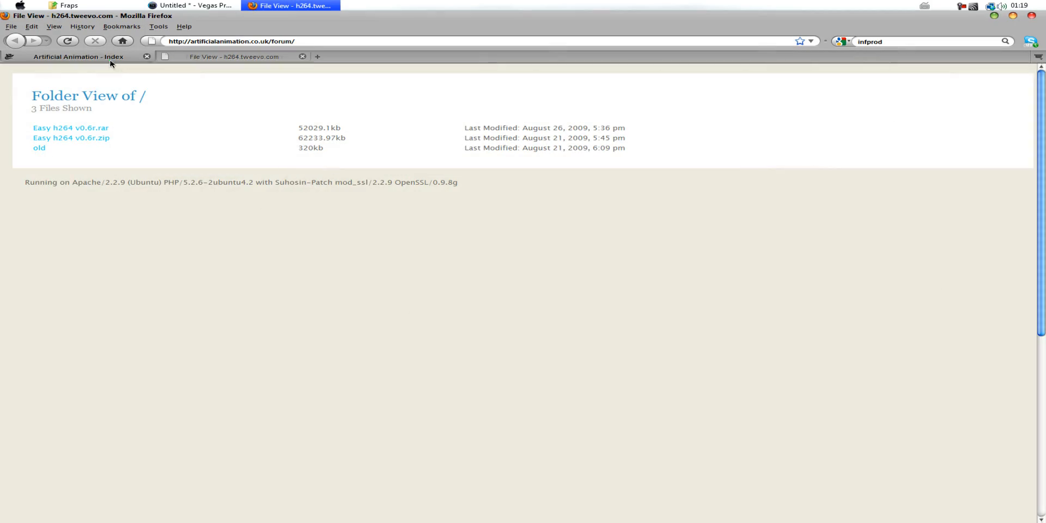
{"action": "left_click", "coordinate": [78, 56]}
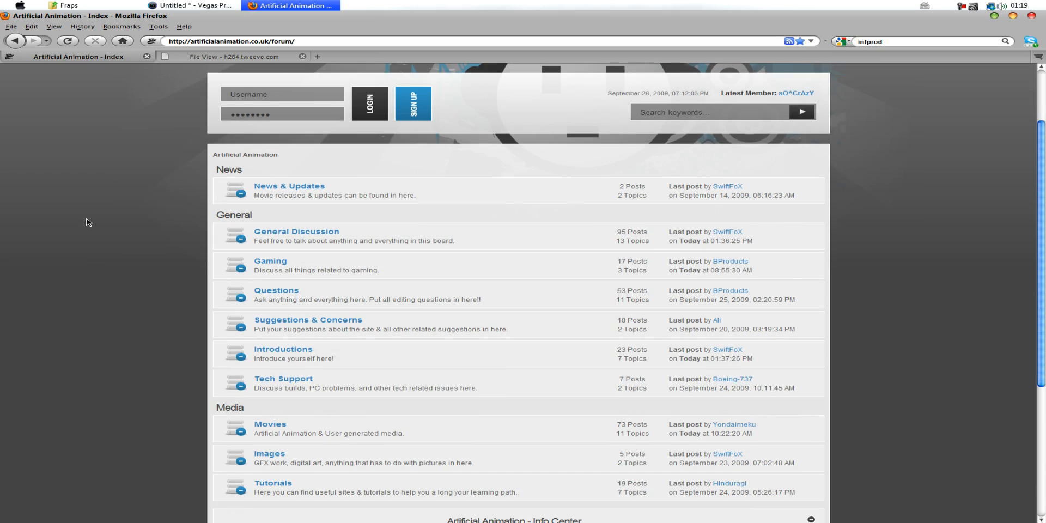